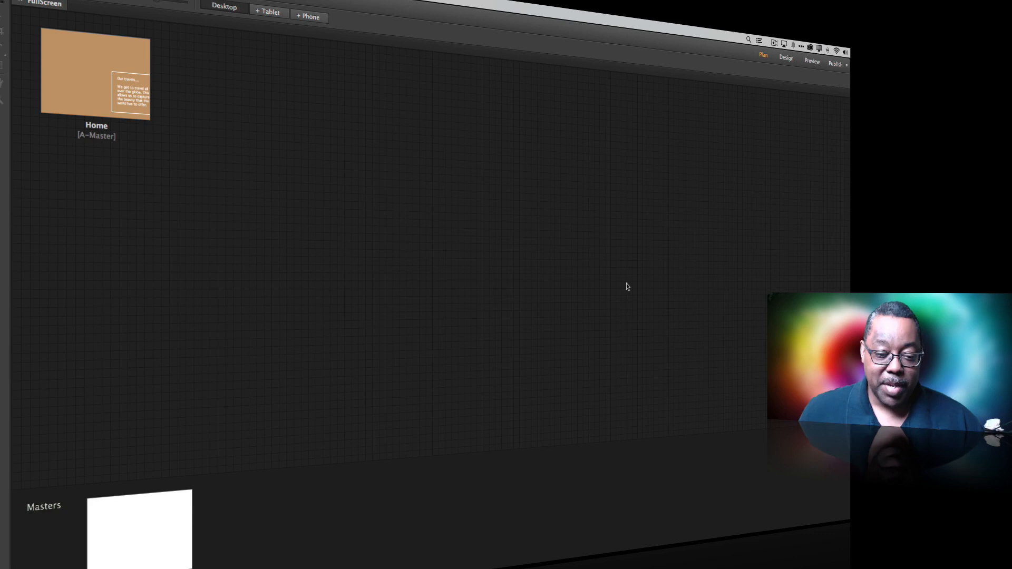
{"action": "mouse_move", "coordinate": [493, 338]}
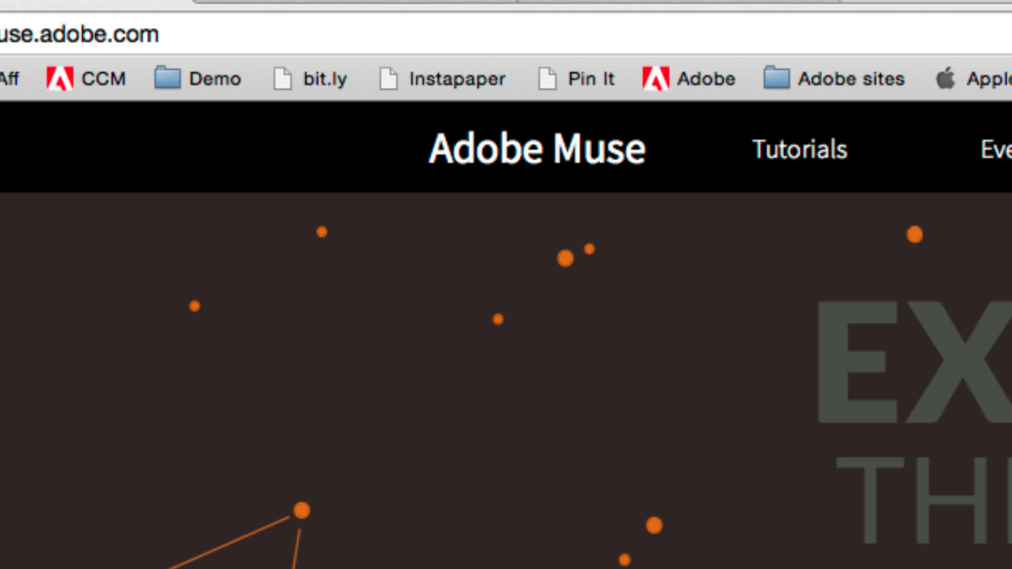
{"action": "mouse_move", "coordinate": [64, 149]}
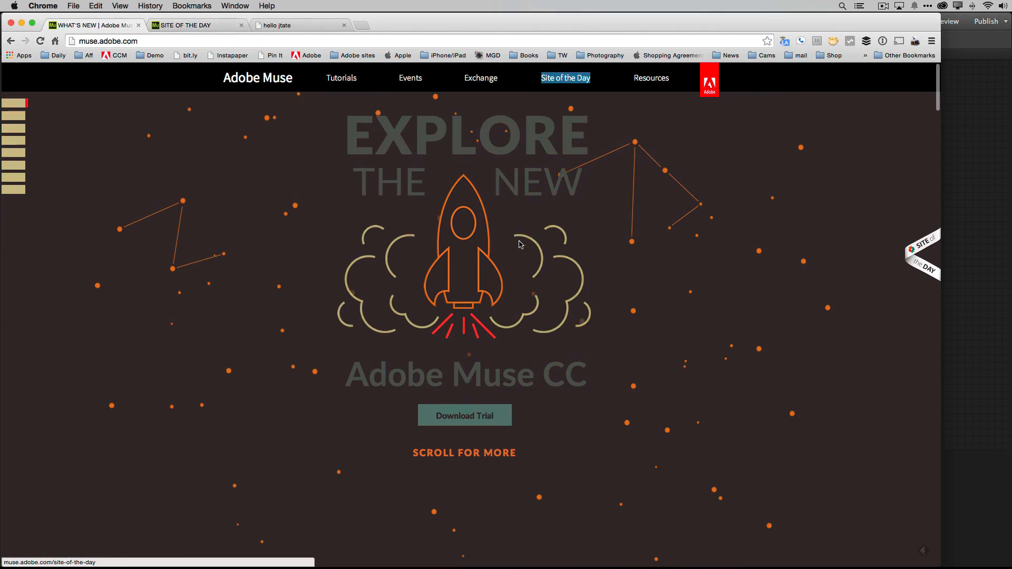
{"action": "scroll", "scroll_direction": "down", "scroll_amount": 3}
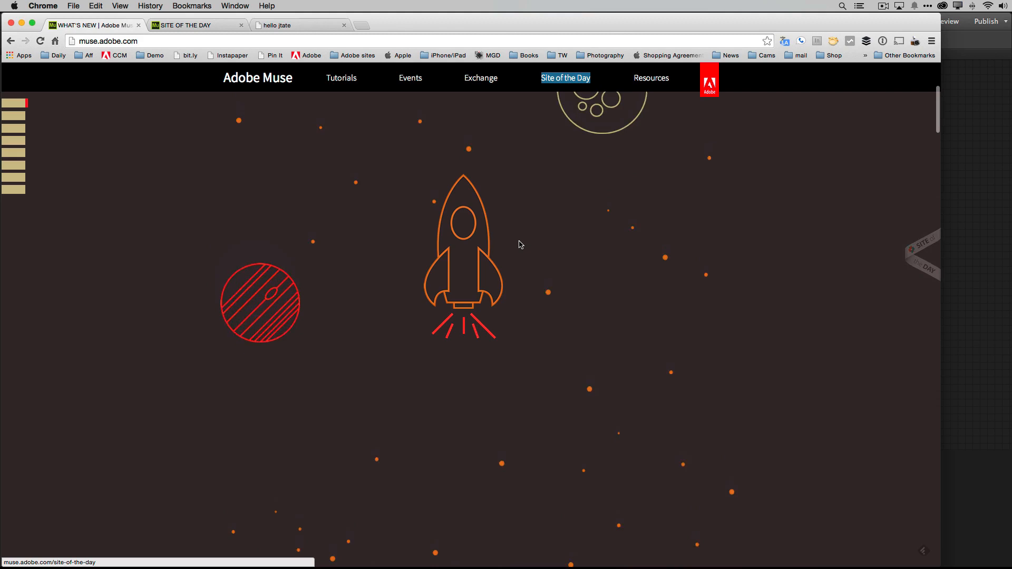
{"action": "scroll", "scroll_direction": "down", "scroll_amount": 3}
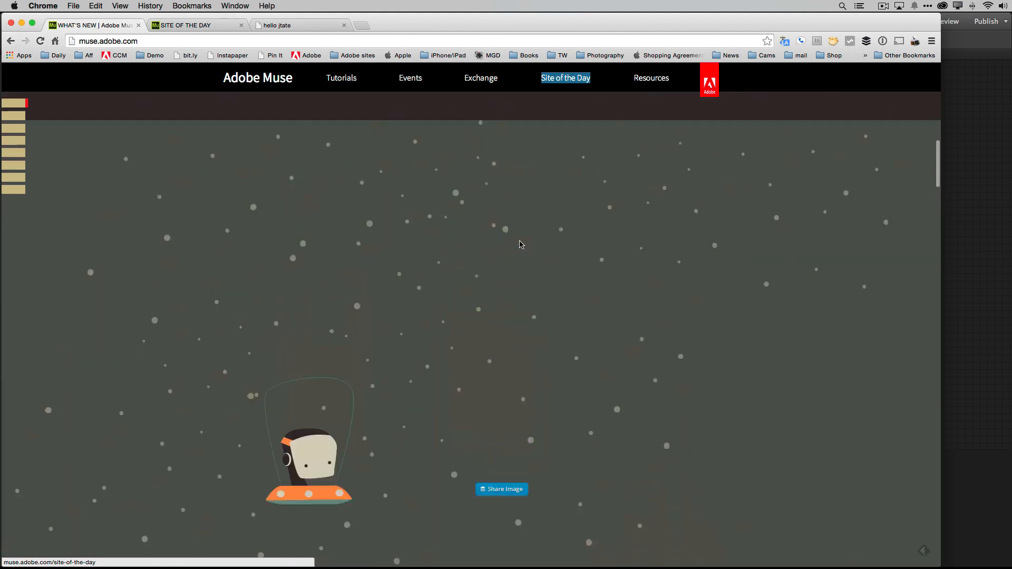
{"action": "left_click", "coordinate": [188, 25]}
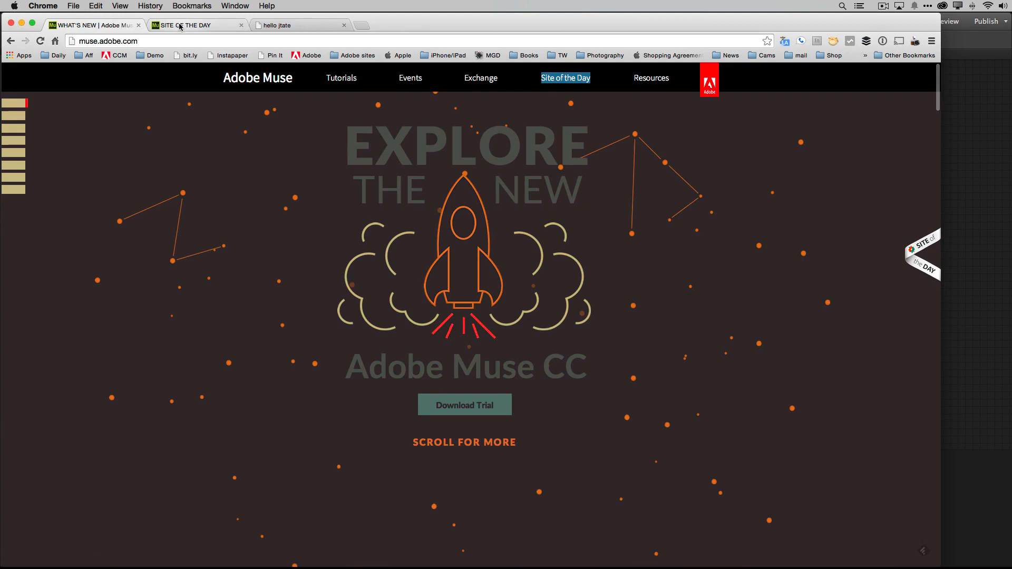
Switch to the Site of the Day tab and scroll down through the showcase gallery
{"action": "left_click", "coordinate": [565, 77]}
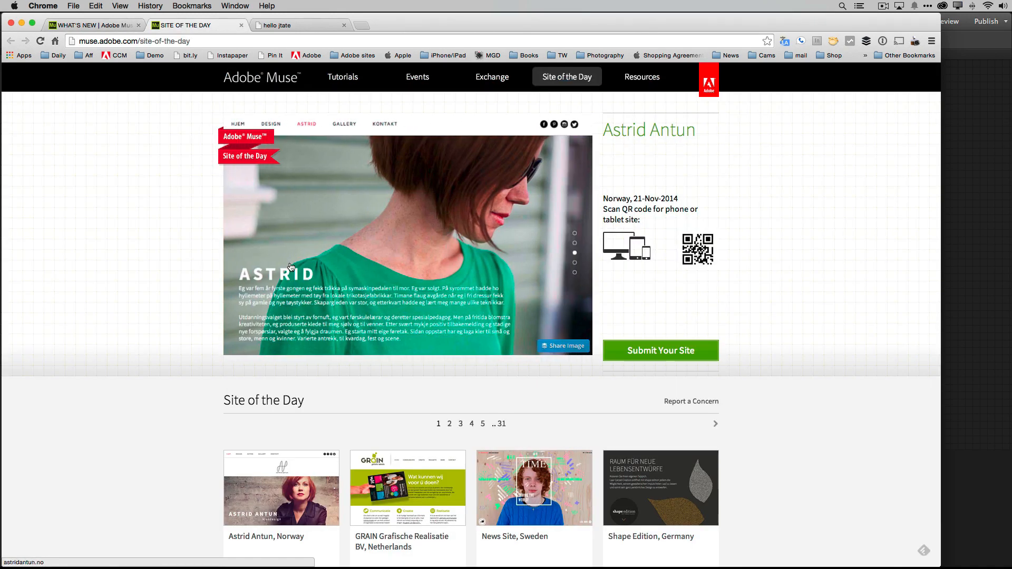
{"action": "mouse_move", "coordinate": [539, 265]}
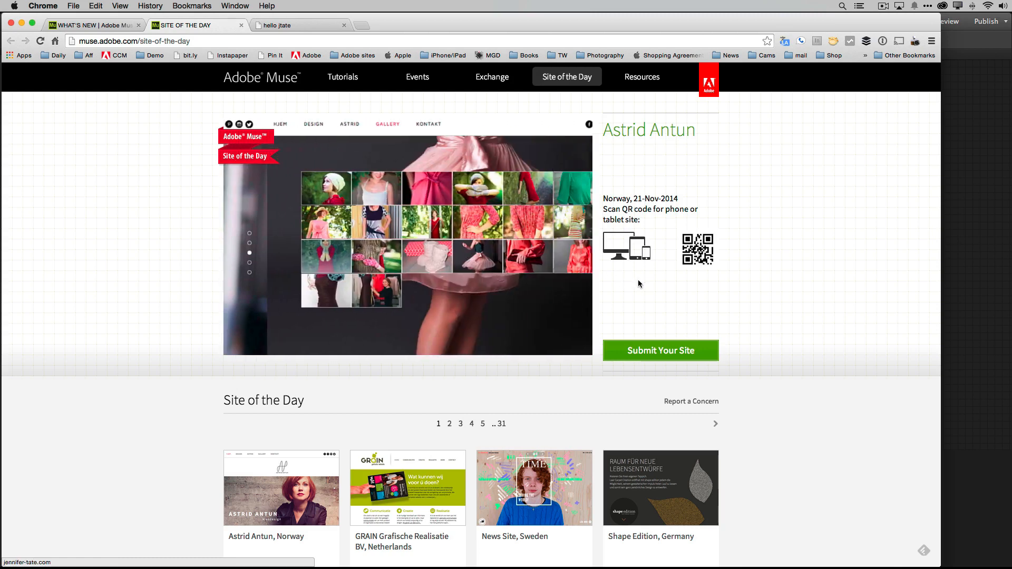
{"action": "scroll", "scroll_direction": "down", "scroll_amount": 3}
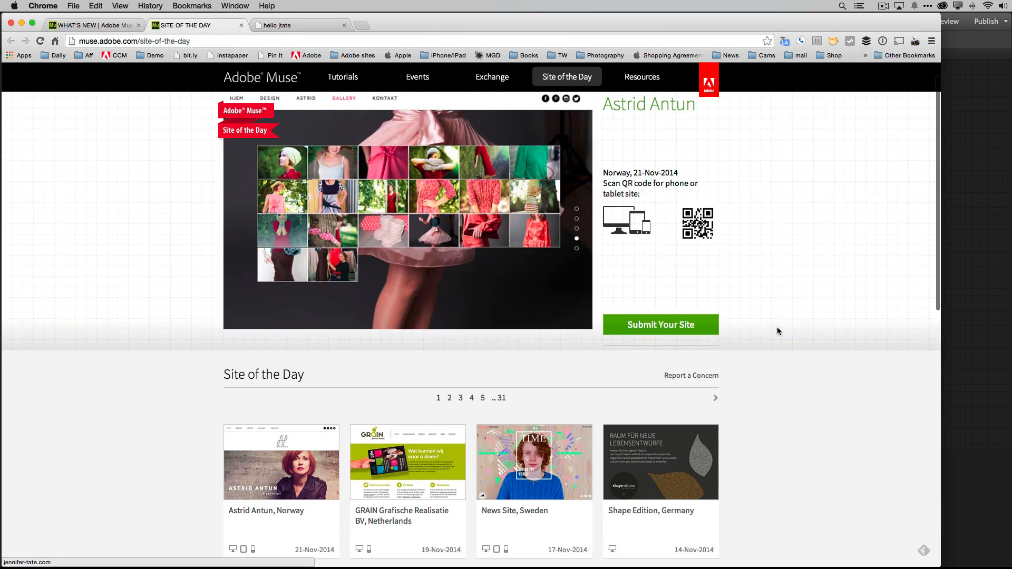
{"action": "scroll", "scroll_direction": "down", "scroll_amount": 3}
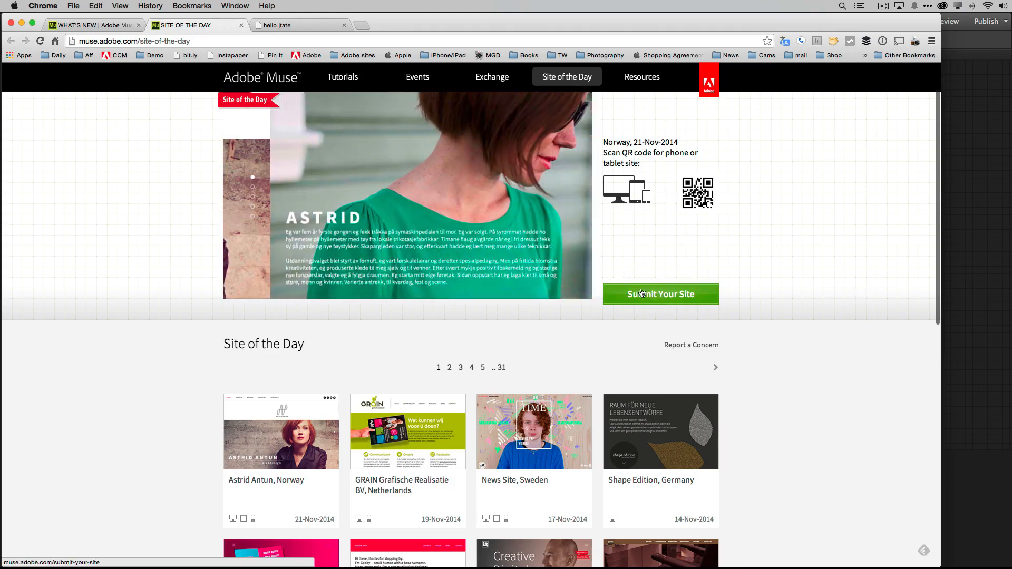
{"action": "scroll", "scroll_direction": "down", "scroll_amount": 3}
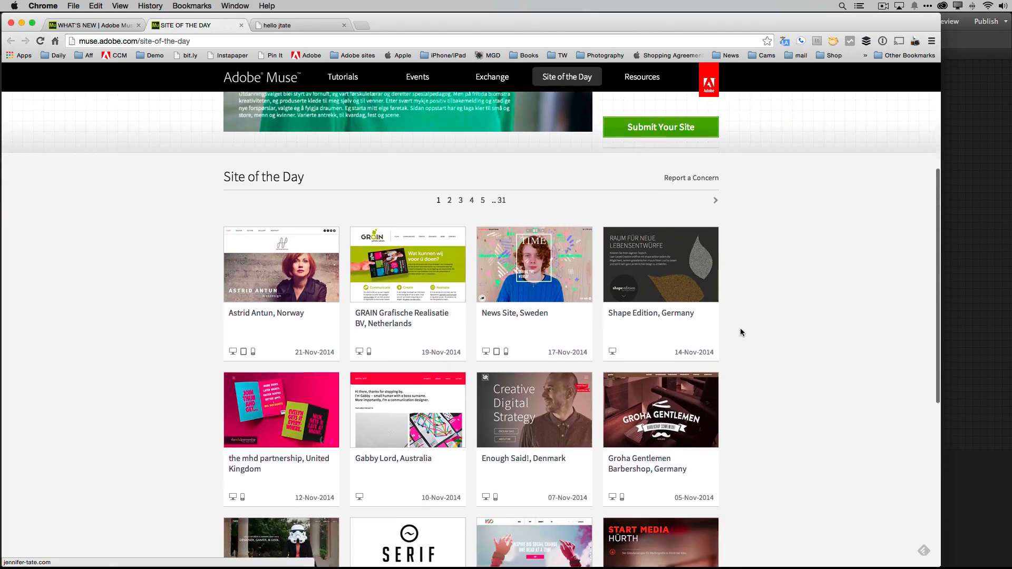
{"action": "scroll", "scroll_direction": "down", "scroll_amount": 3}
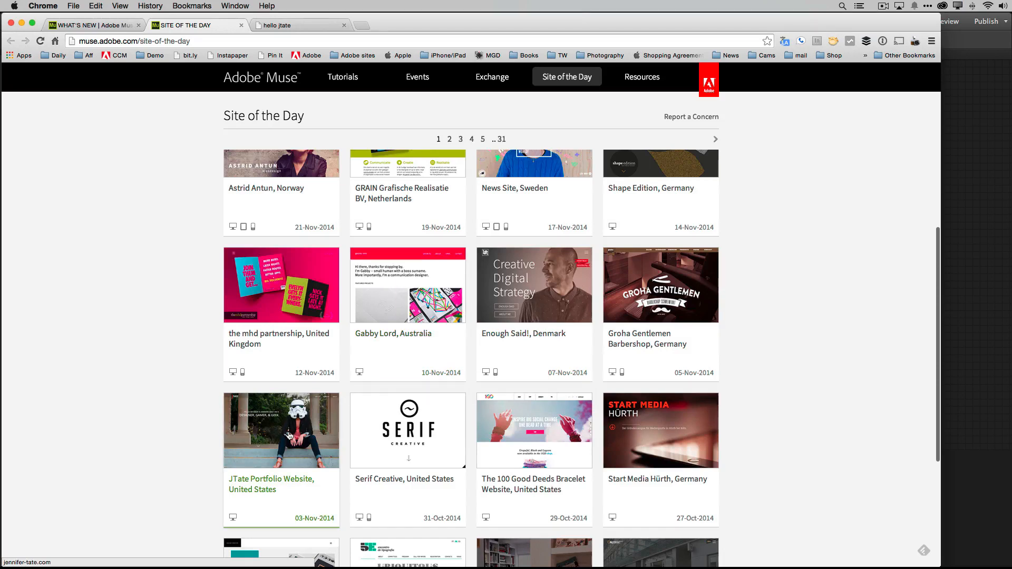
{"action": "mouse_move", "coordinate": [208, 486]}
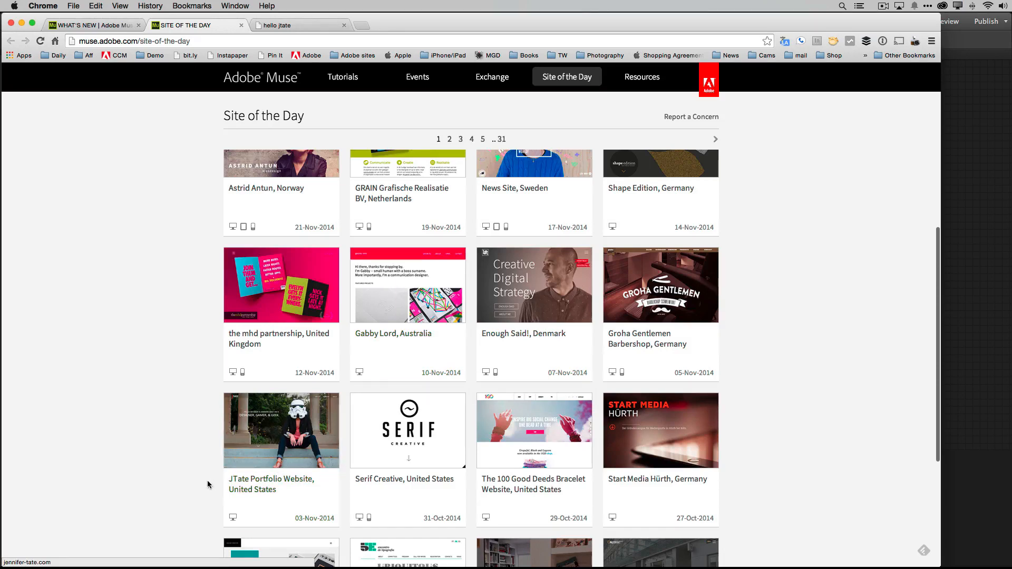
{"action": "mouse_move", "coordinate": [277, 439]}
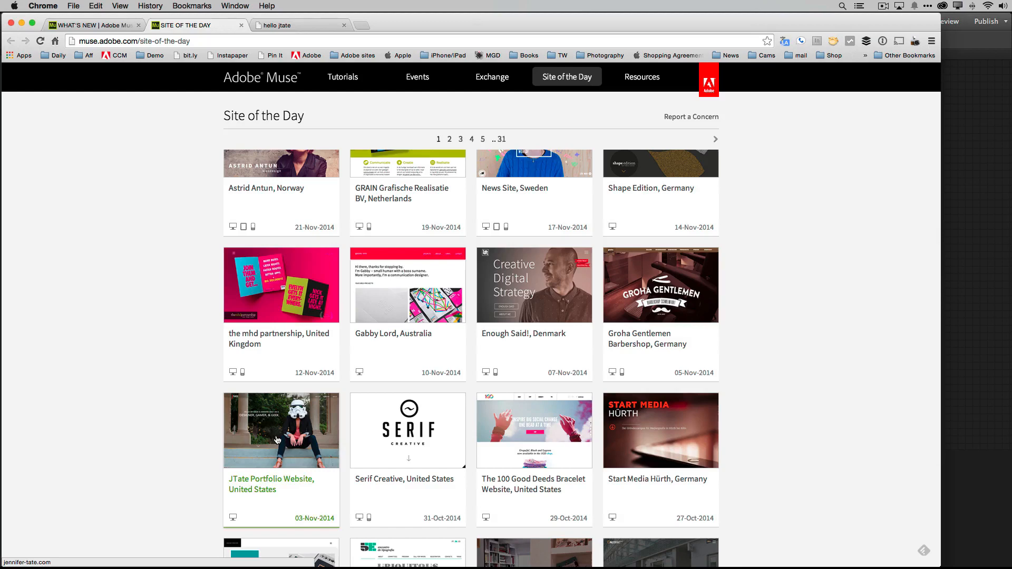
Open the featured stormtrooper-helmet portfolio site from the gallery in a new tab
{"action": "left_click", "coordinate": [280, 431]}
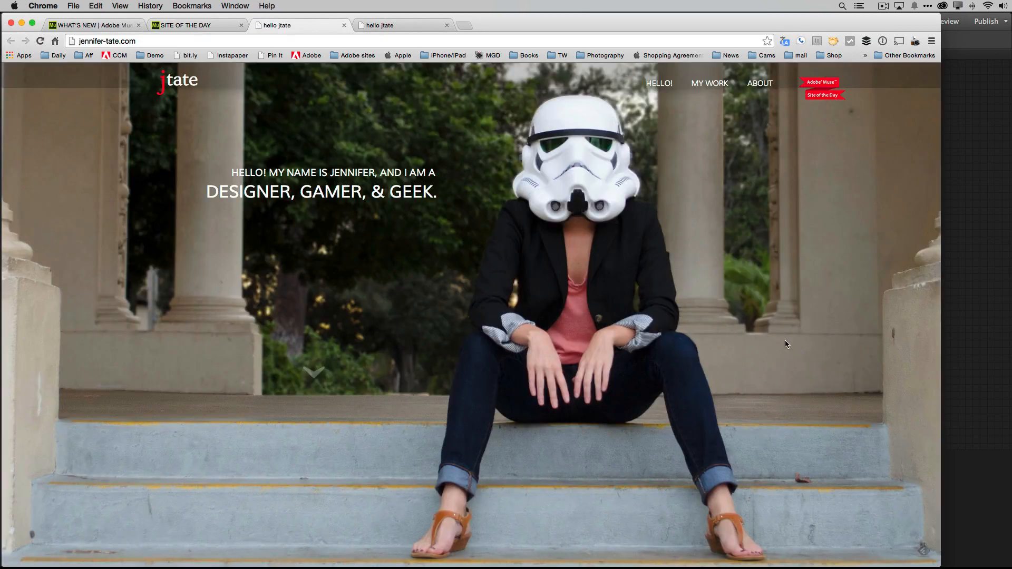
{"action": "mouse_move", "coordinate": [780, 343]}
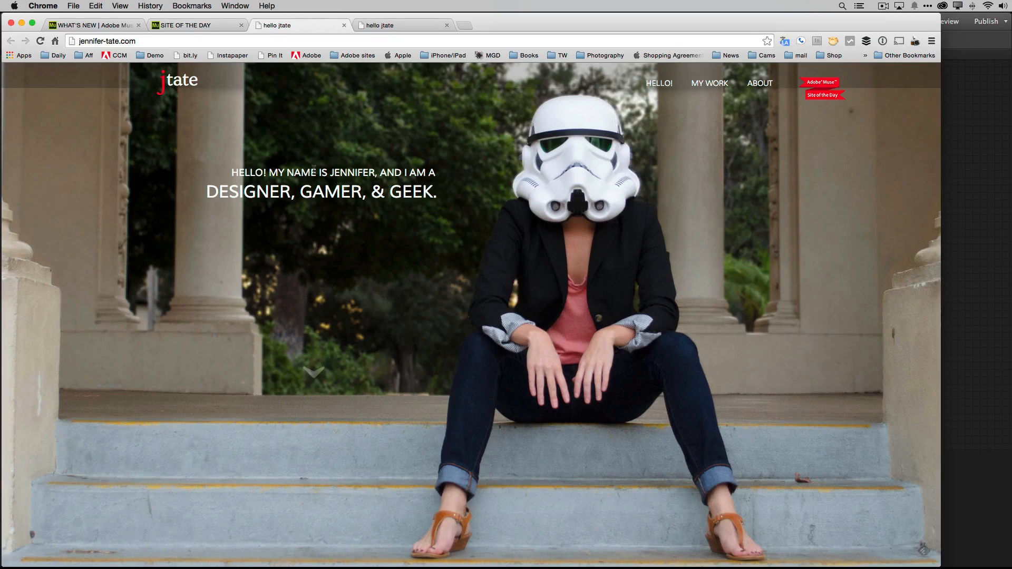
{"action": "mouse_move", "coordinate": [407, 260]}
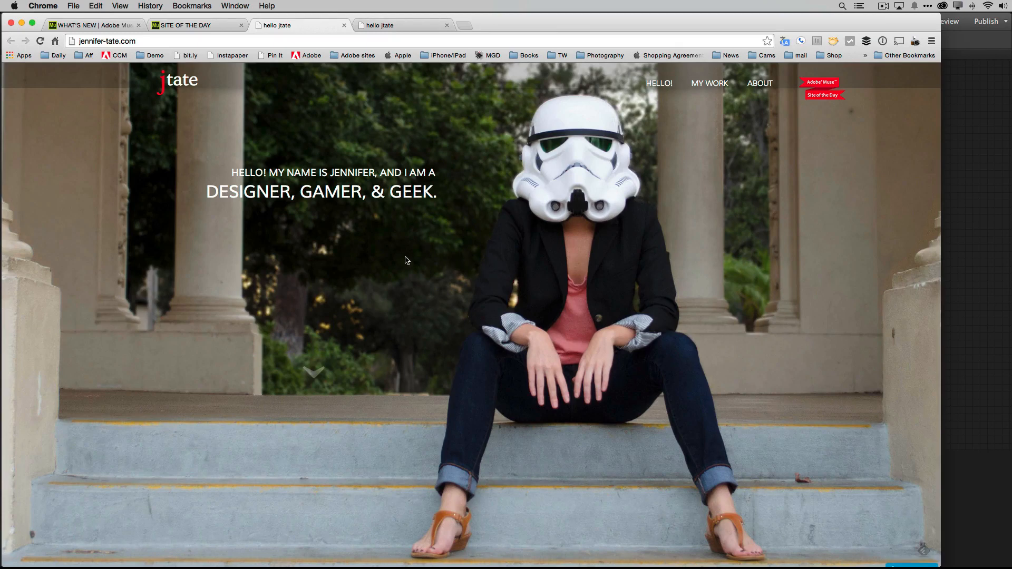
{"action": "mouse_move", "coordinate": [300, 207]}
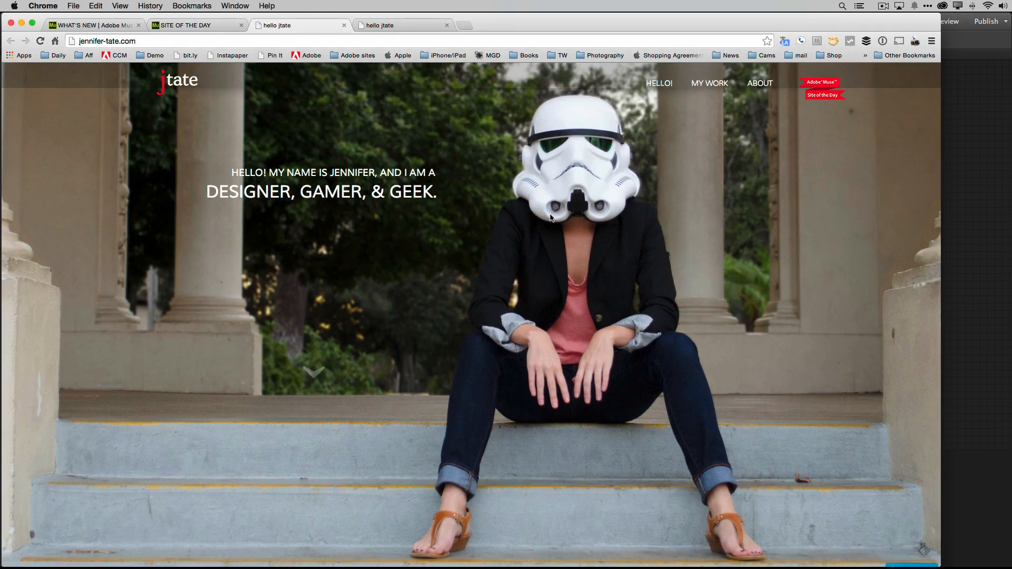
{"action": "mouse_move", "coordinate": [750, 265]}
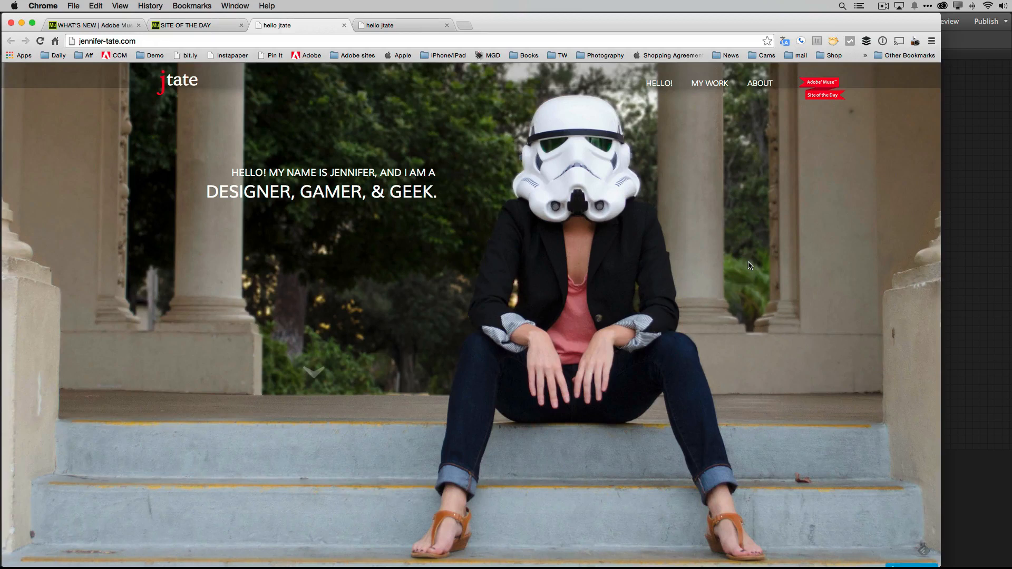
{"action": "mouse_move", "coordinate": [738, 267]}
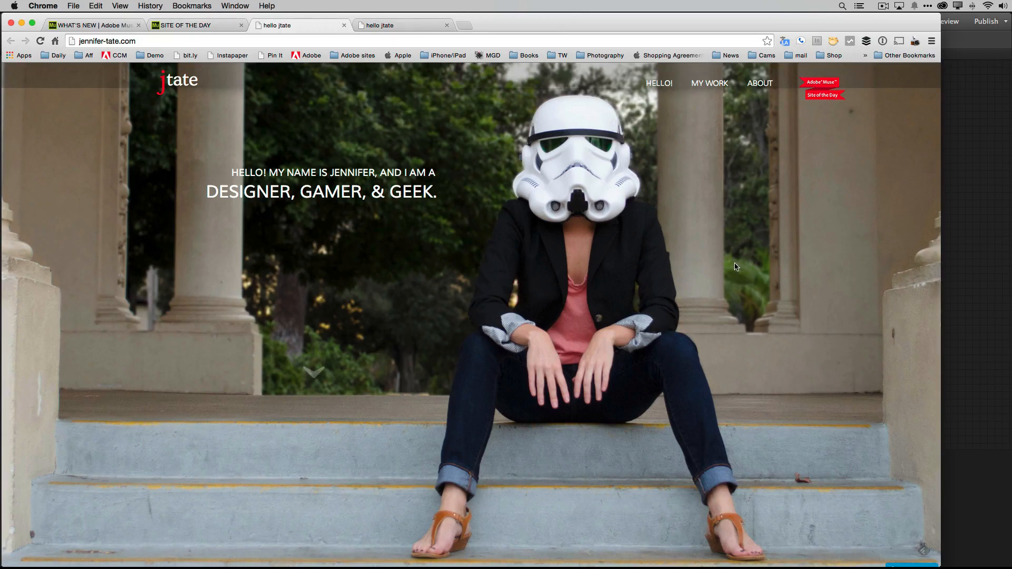
{"action": "mouse_move", "coordinate": [688, 258]}
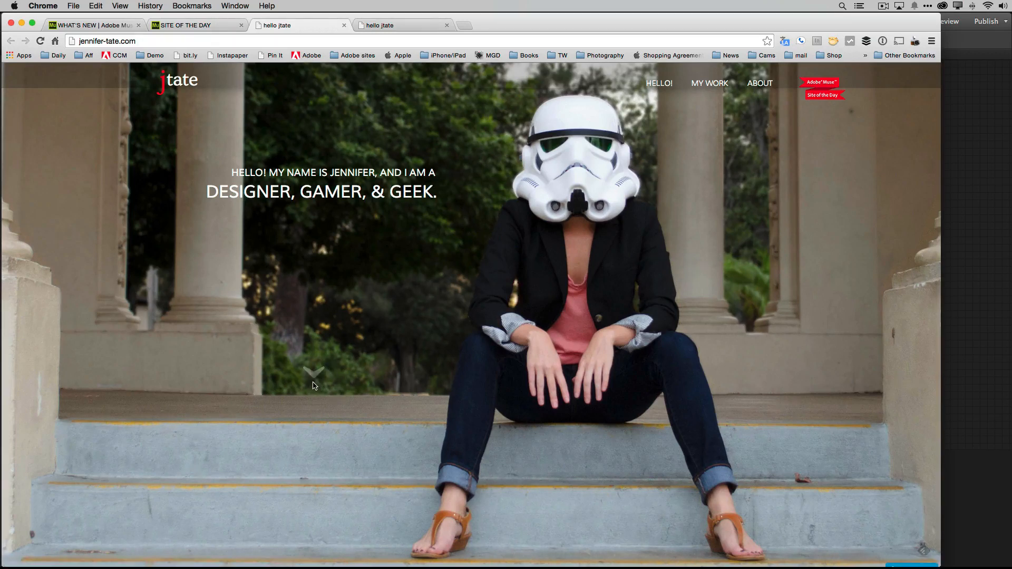
{"action": "mouse_move", "coordinate": [759, 82]}
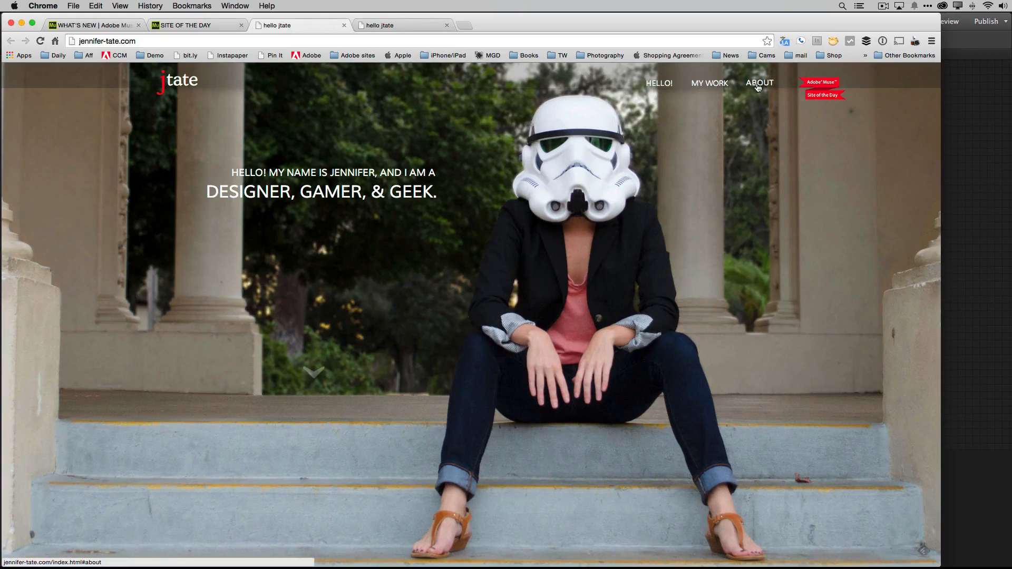
{"action": "mouse_move", "coordinate": [344, 359]}
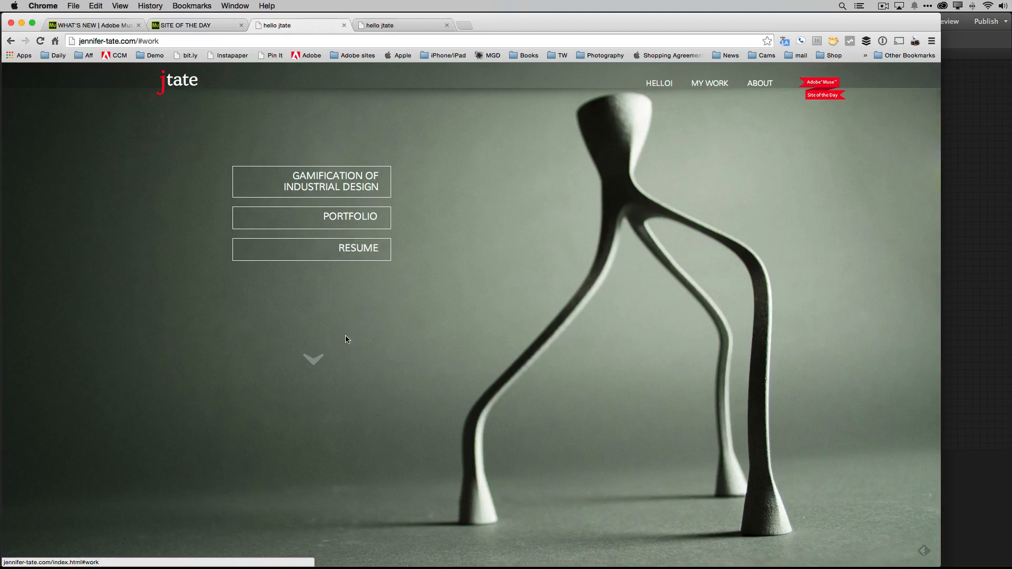
{"action": "mouse_move", "coordinate": [532, 207]}
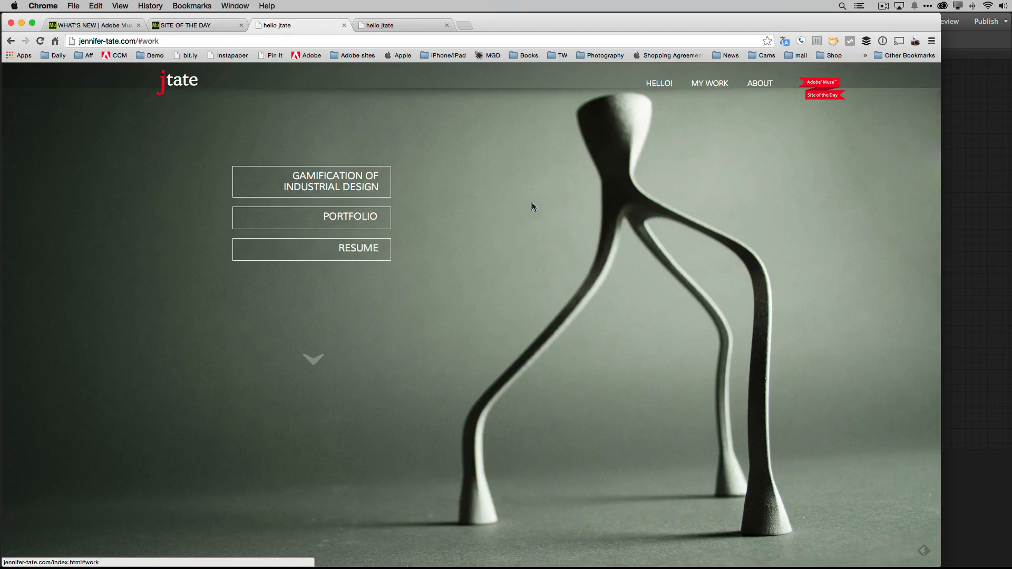
{"action": "mouse_move", "coordinate": [548, 297]}
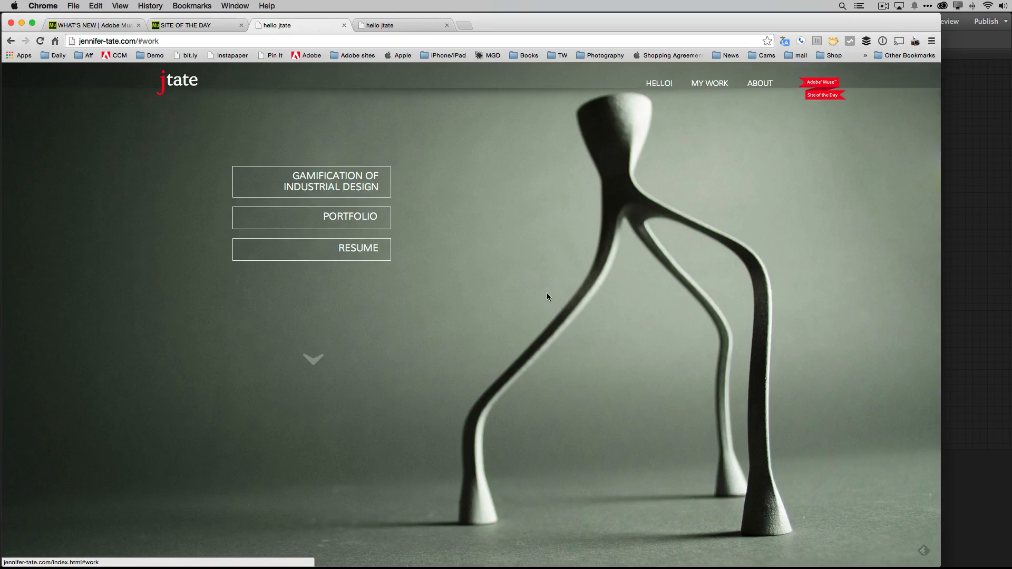
{"action": "mouse_move", "coordinate": [313, 359]}
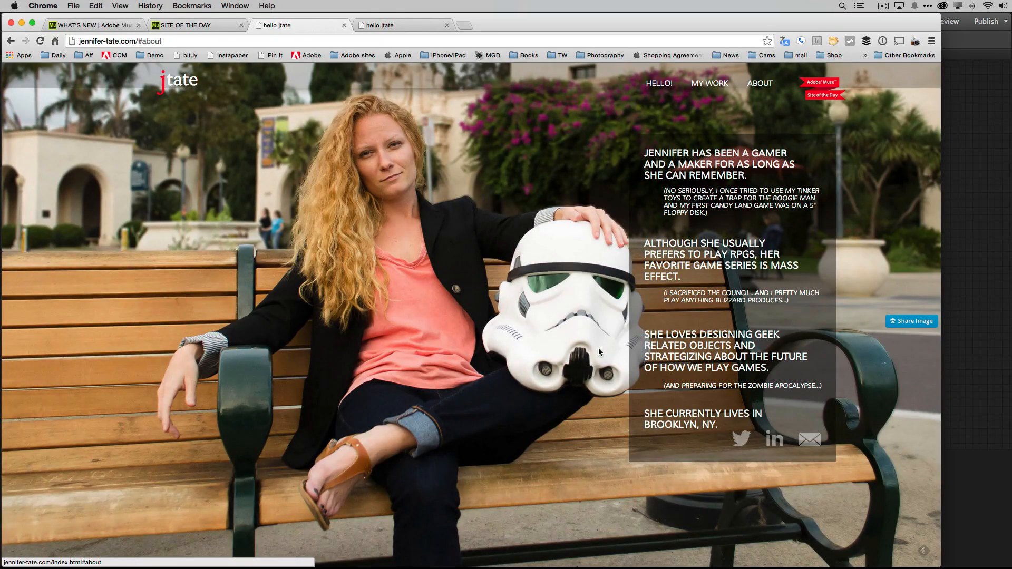
{"action": "mouse_move", "coordinate": [559, 355]}
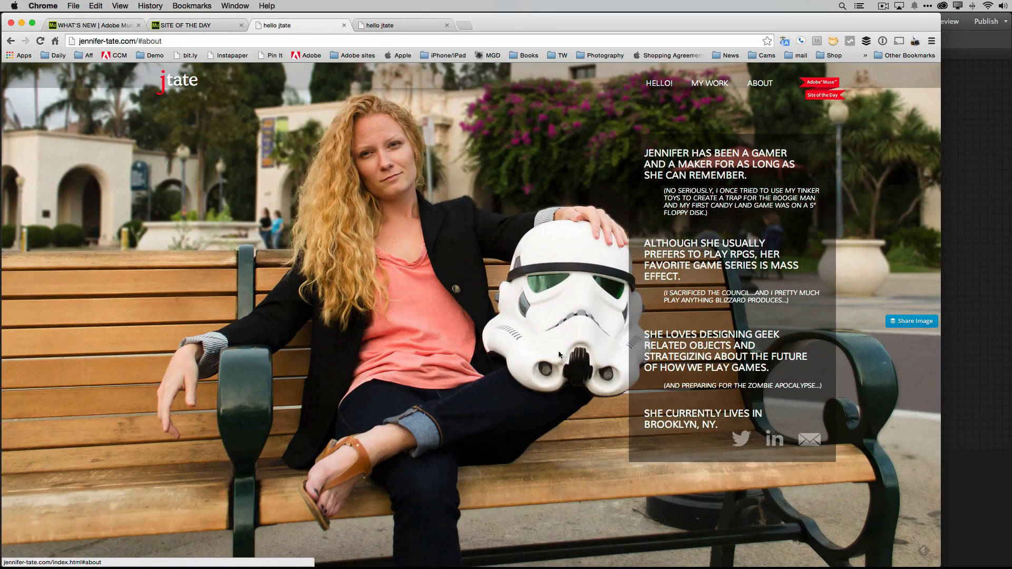
{"action": "mouse_move", "coordinate": [475, 372]}
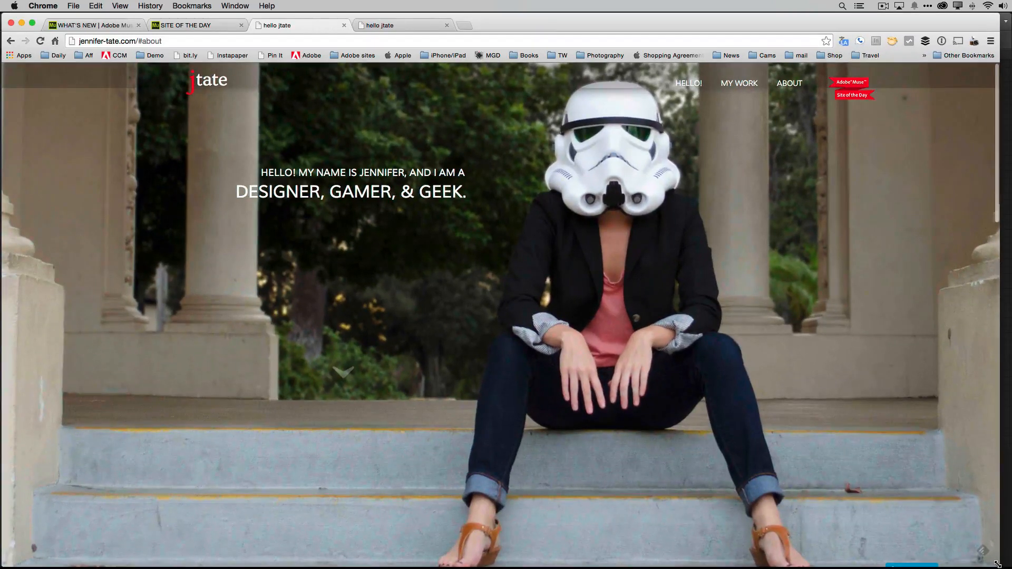
{"action": "mouse_move", "coordinate": [635, 362]}
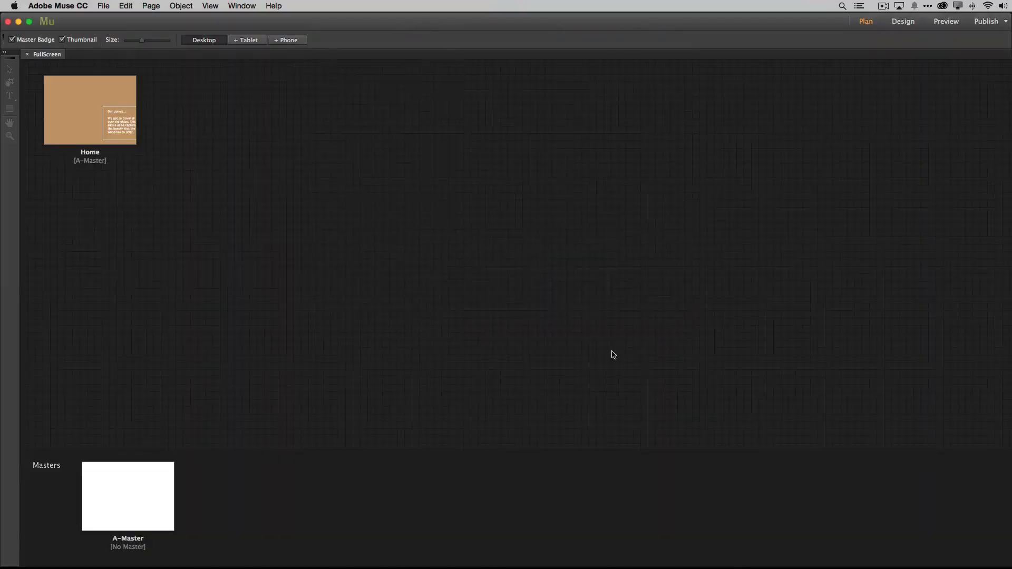
{"action": "mouse_move", "coordinate": [414, 279]}
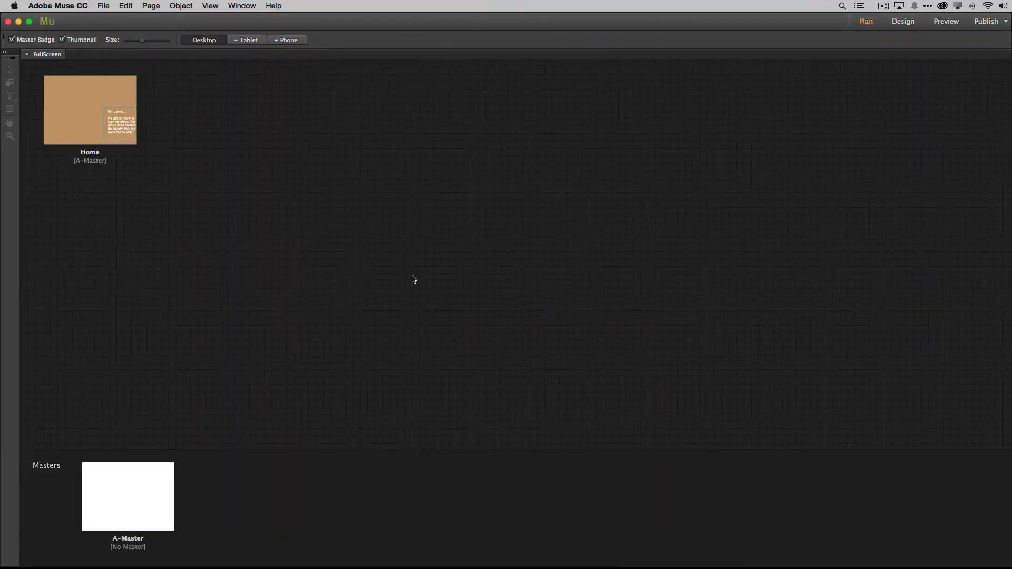
{"action": "mouse_move", "coordinate": [270, 220]}
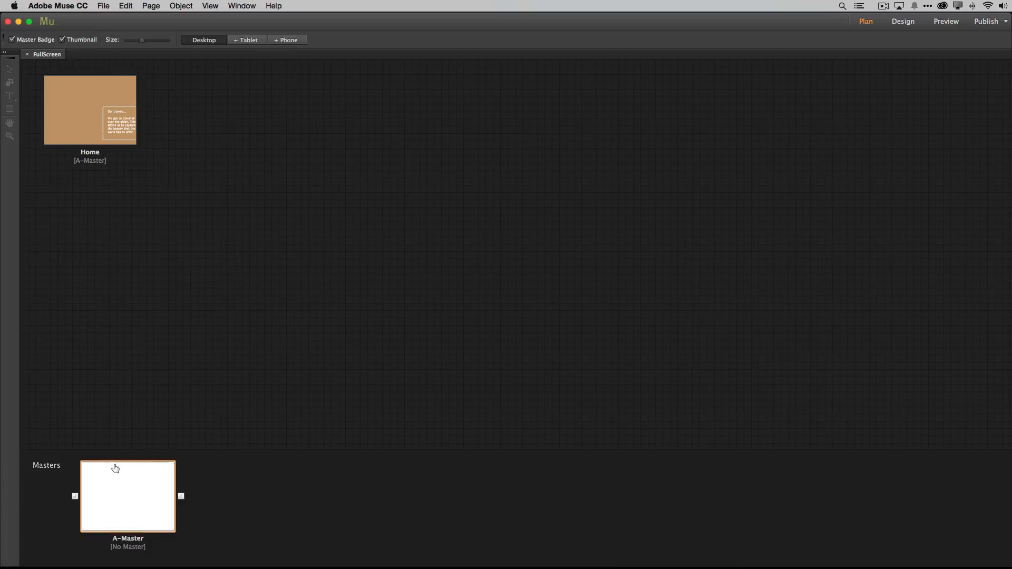
Open the Home page thumbnail from Plan view into Design view
{"action": "left_click", "coordinate": [90, 109]}
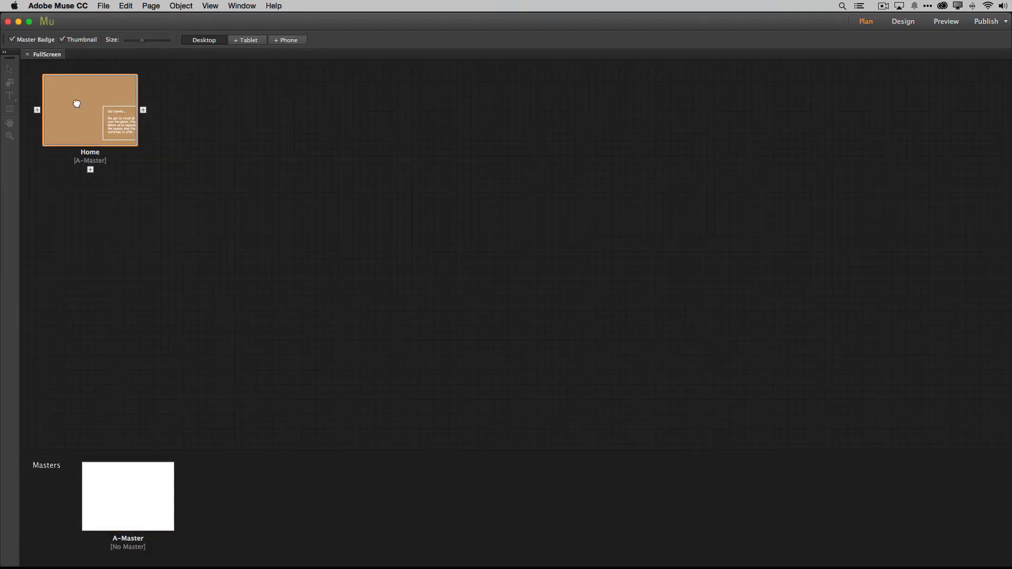
{"action": "double_click", "coordinate": [90, 109]}
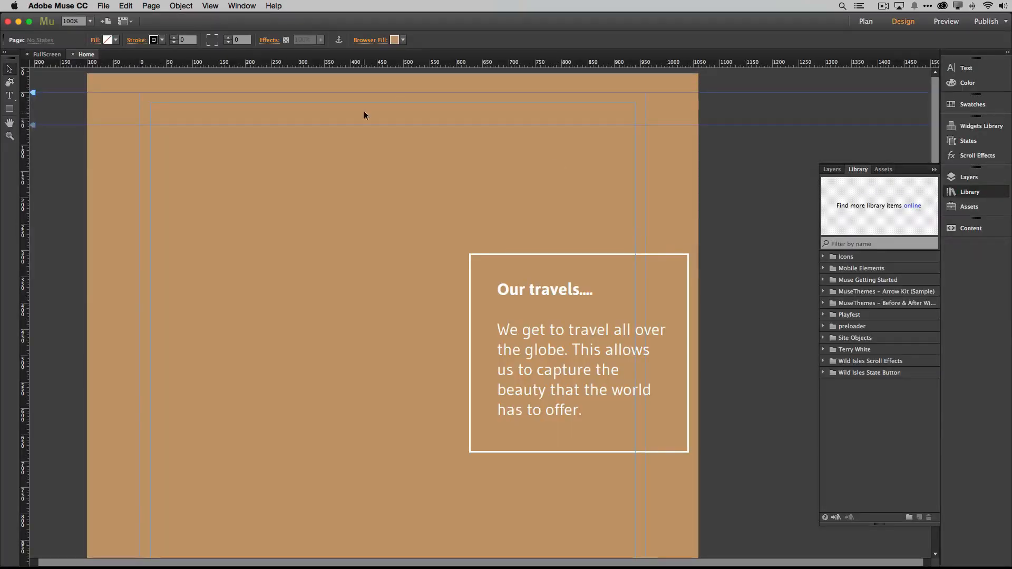
{"action": "left_click", "coordinate": [151, 6]}
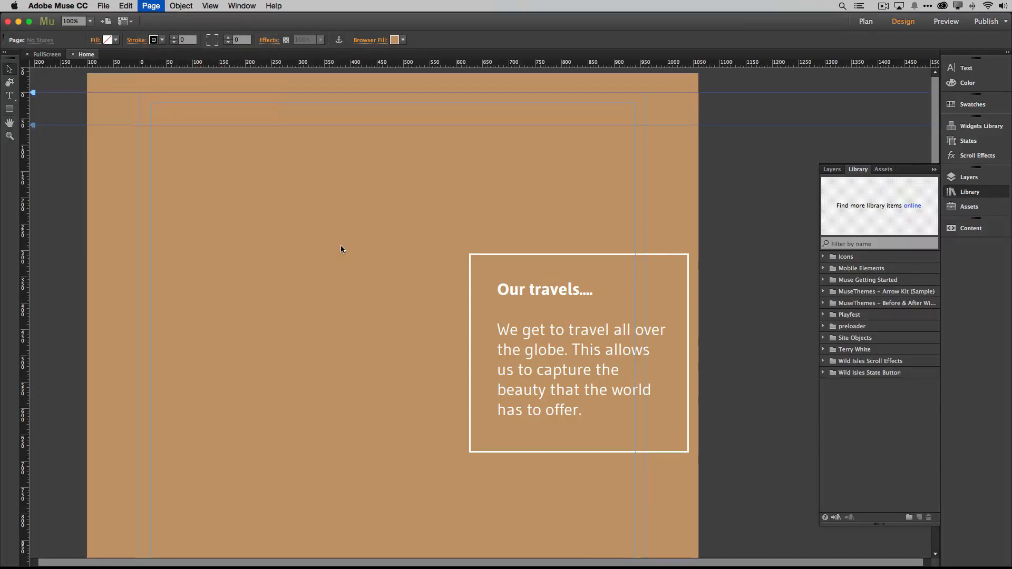
{"action": "left_click", "coordinate": [151, 6]}
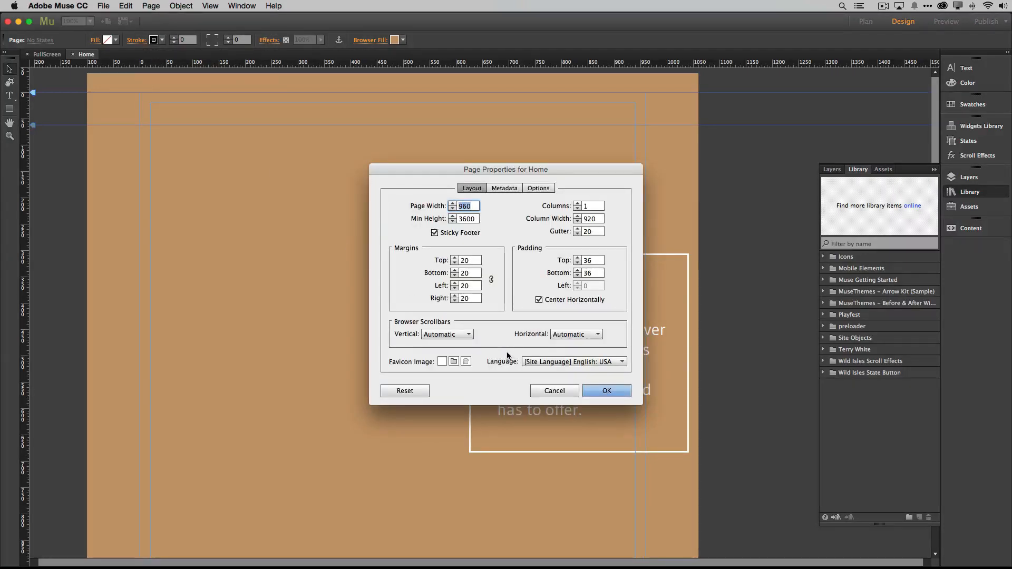
{"action": "mouse_move", "coordinate": [466, 226]}
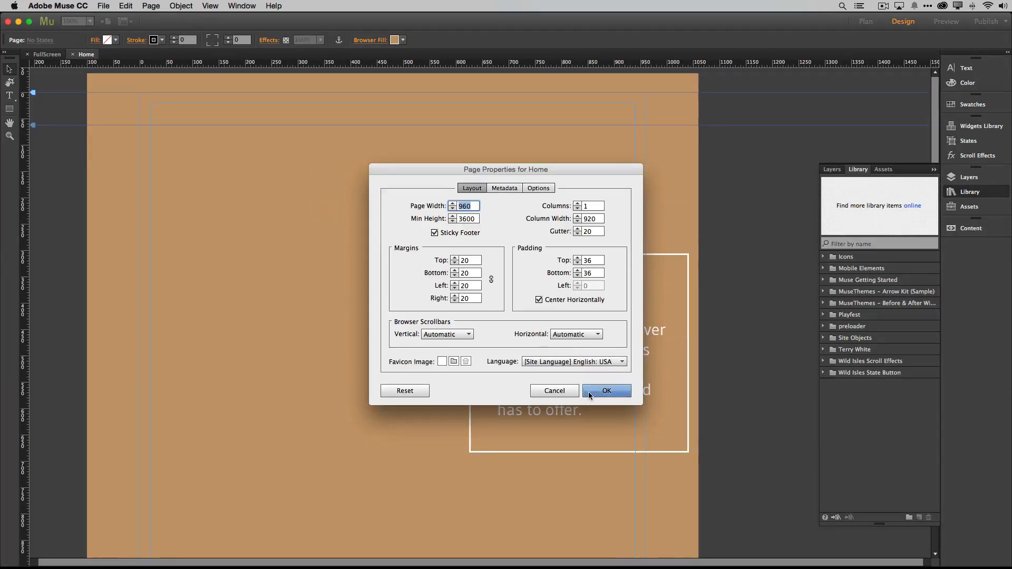
{"action": "left_click", "coordinate": [606, 391]}
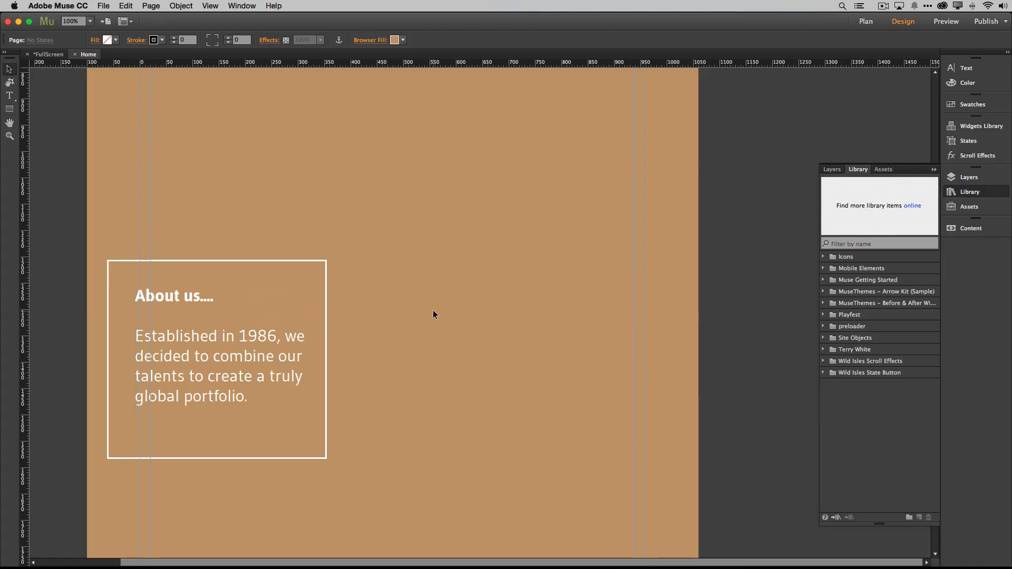
{"action": "scroll", "scroll_direction": "down", "scroll_amount": 3}
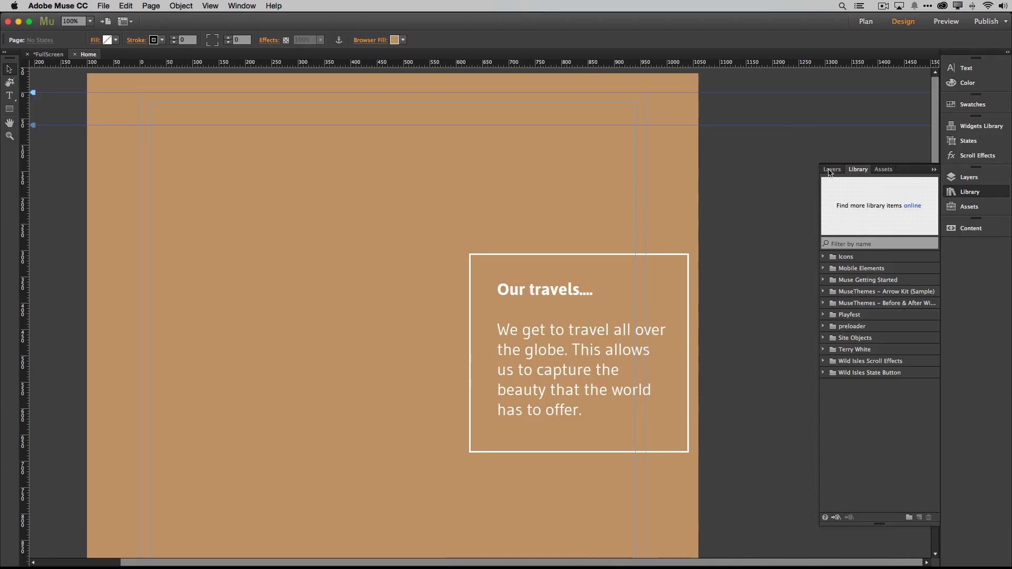
Rename Layer 1 to 'Content' in the Layers panel
{"action": "left_click", "coordinate": [833, 168]}
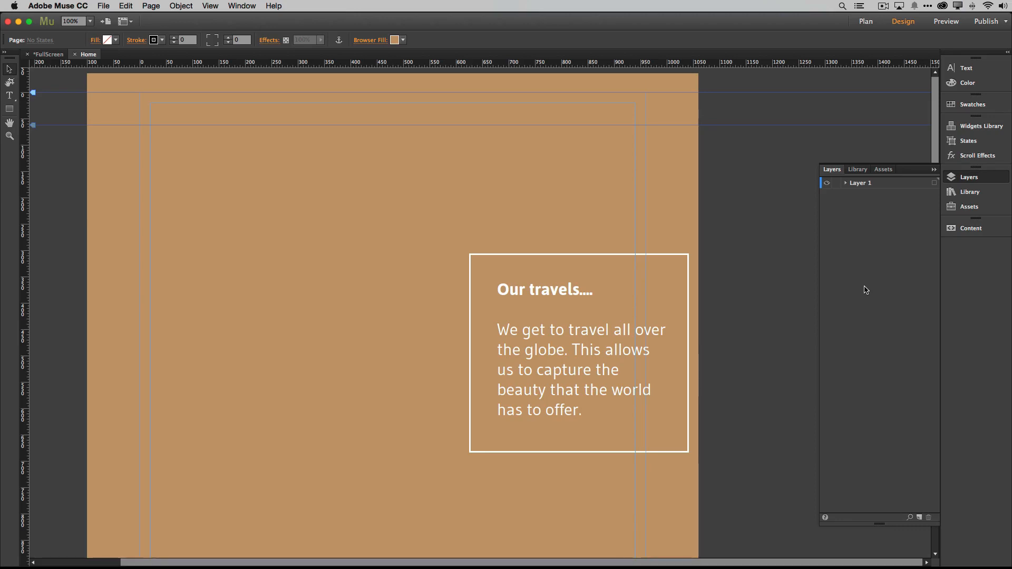
{"action": "mouse_move", "coordinate": [665, 249]}
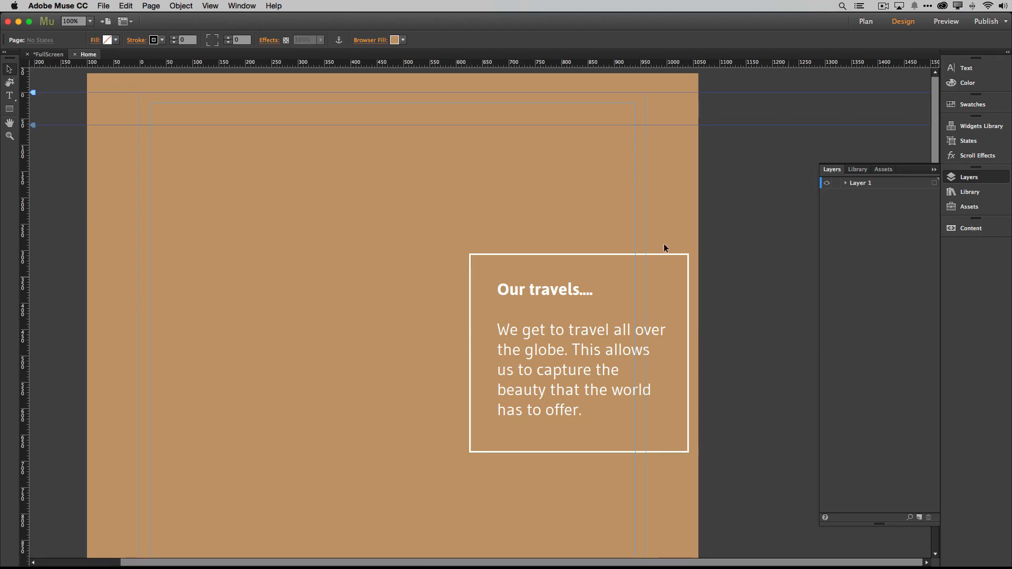
{"action": "mouse_move", "coordinate": [822, 266]}
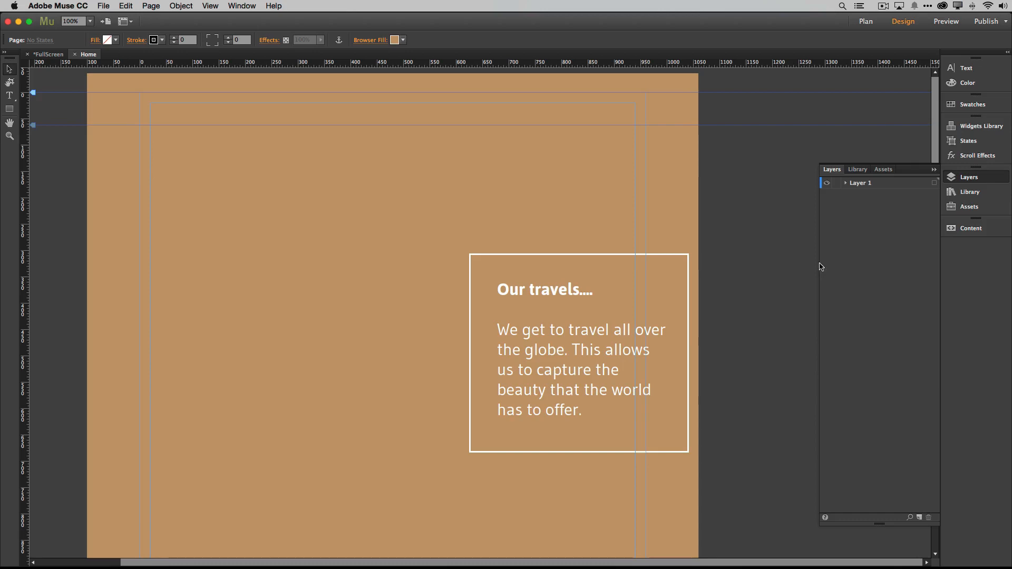
{"action": "mouse_move", "coordinate": [849, 197]}
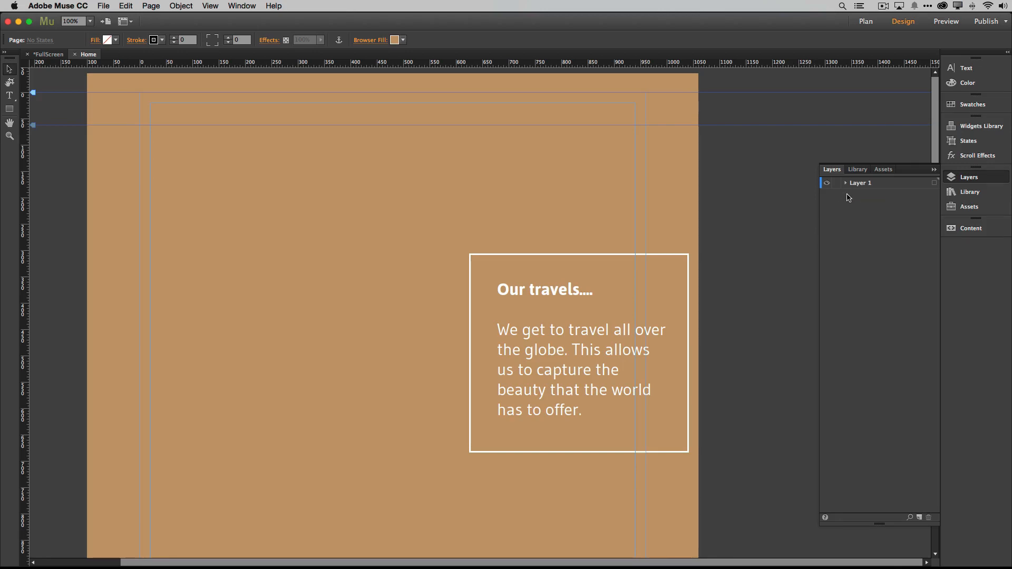
{"action": "double_click", "coordinate": [861, 182]}
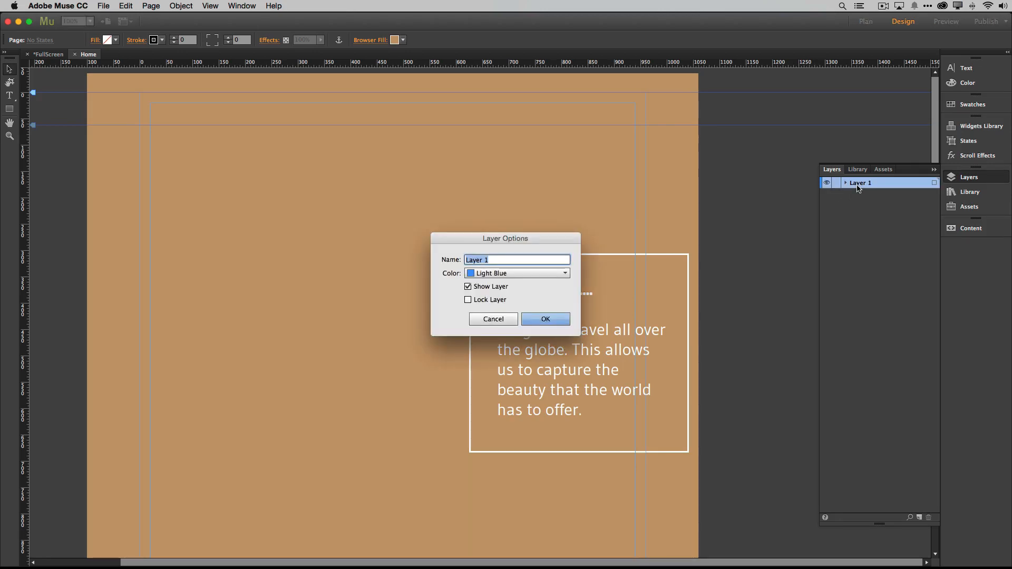
{"action": "type", "text": "Content"}
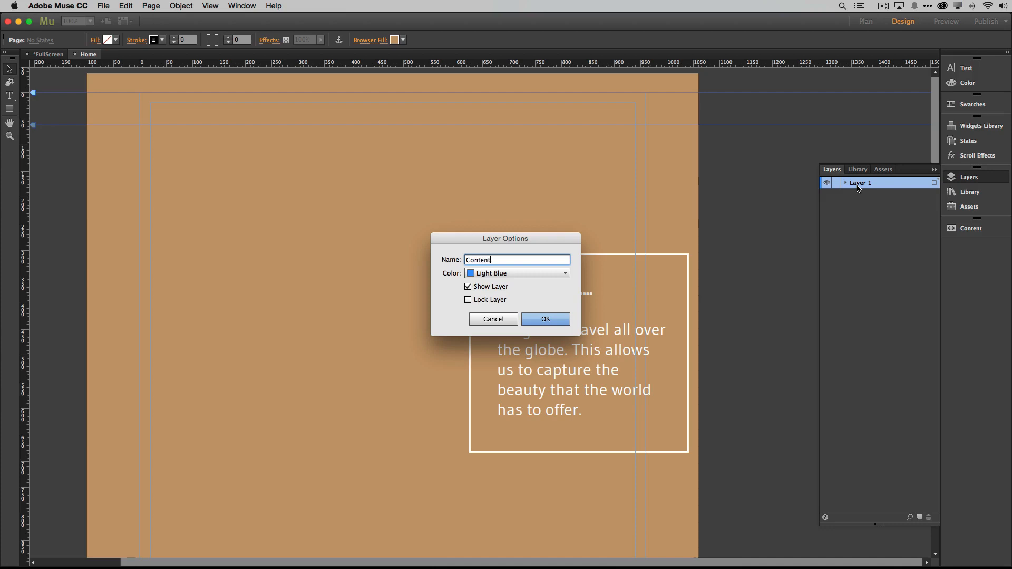
{"action": "left_click", "coordinate": [545, 319]}
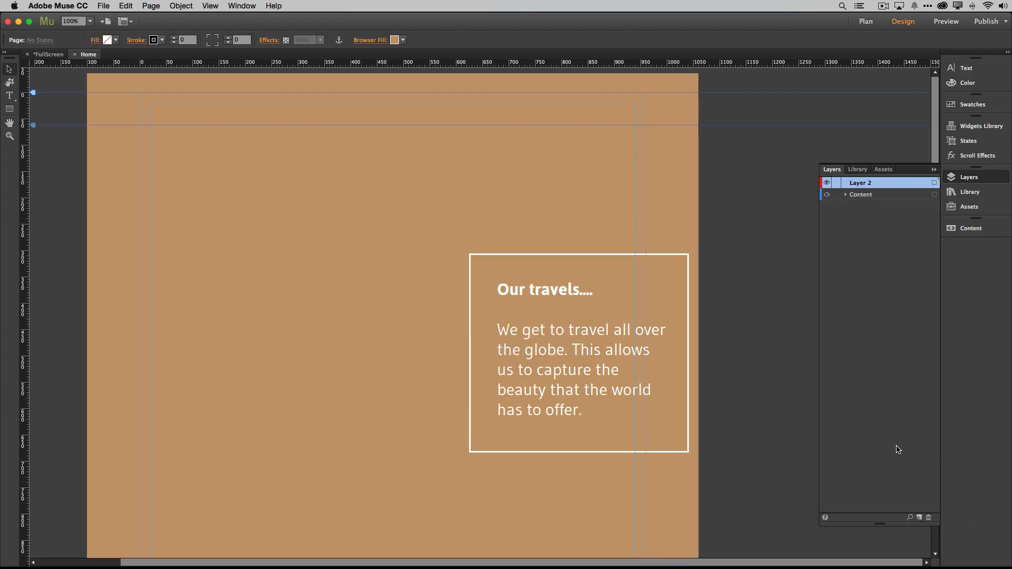
Rename the new Layer 2 to 'Slideshow'
{"action": "double_click", "coordinate": [861, 182]}
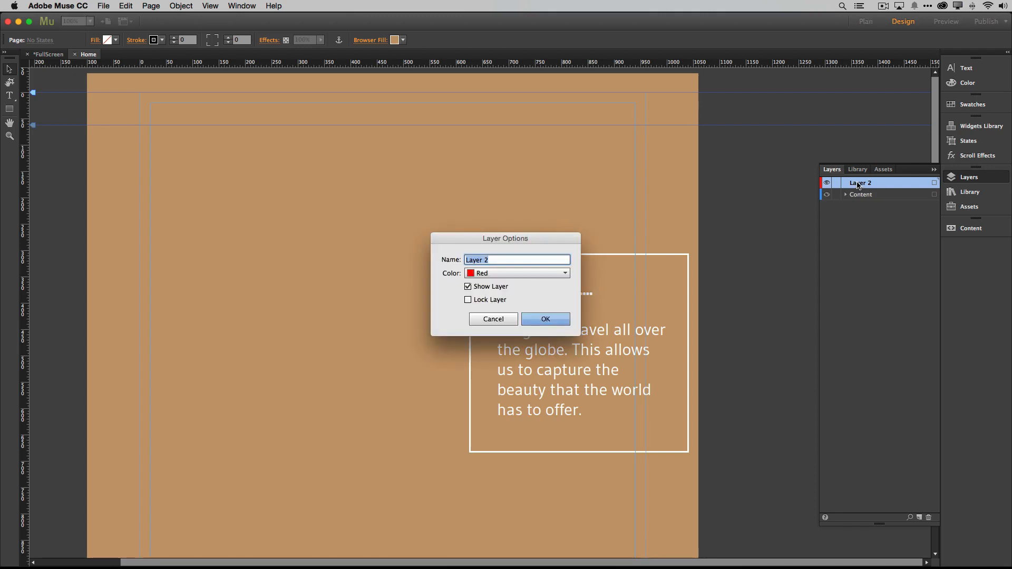
{"action": "type", "text": "Slide"}
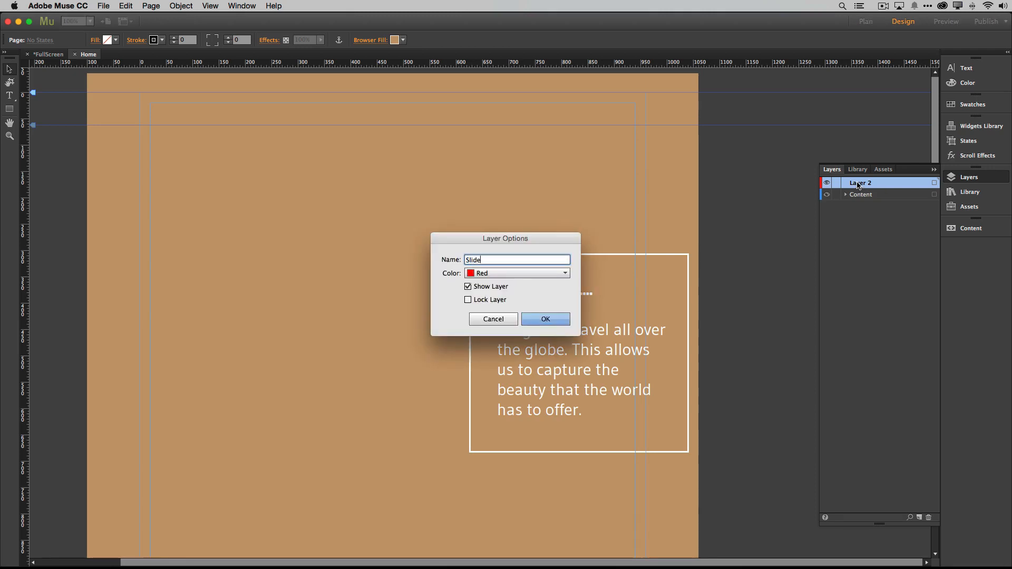
{"action": "left_click", "coordinate": [545, 318]}
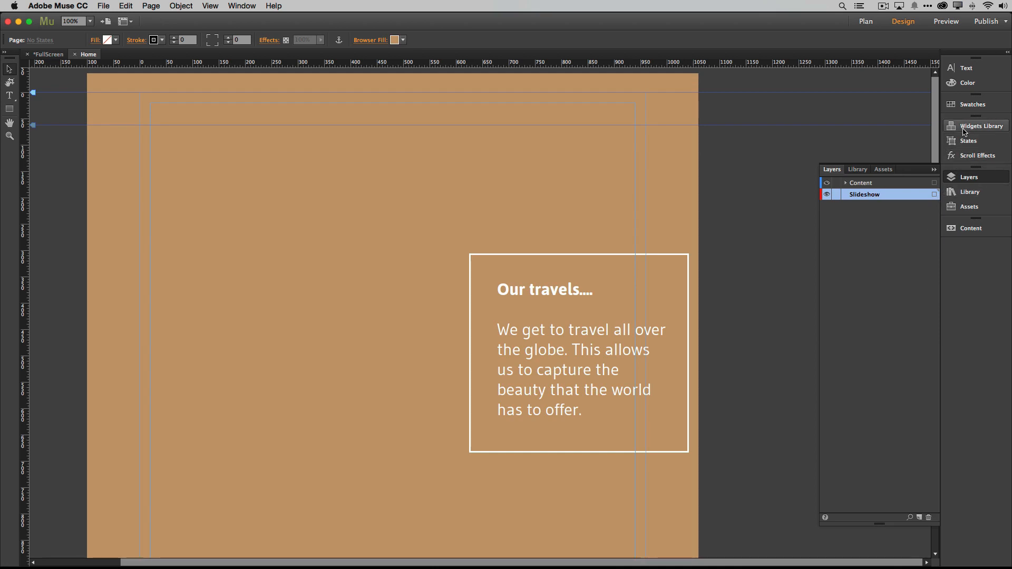
Drag a Fullscreen slideshow widget from the Widgets Library onto the Home page
{"action": "left_click", "coordinate": [980, 125]}
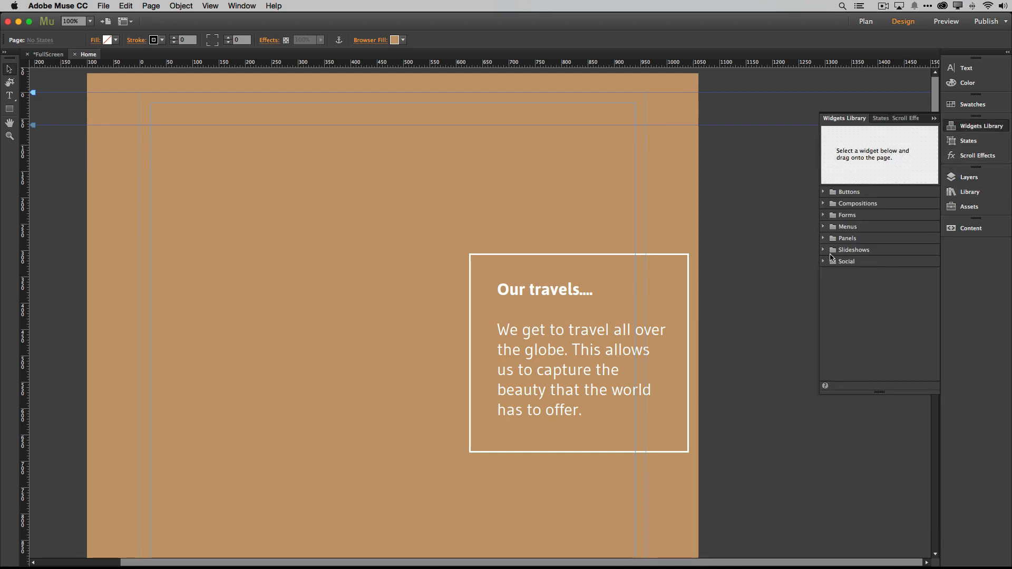
{"action": "left_click", "coordinate": [852, 250]}
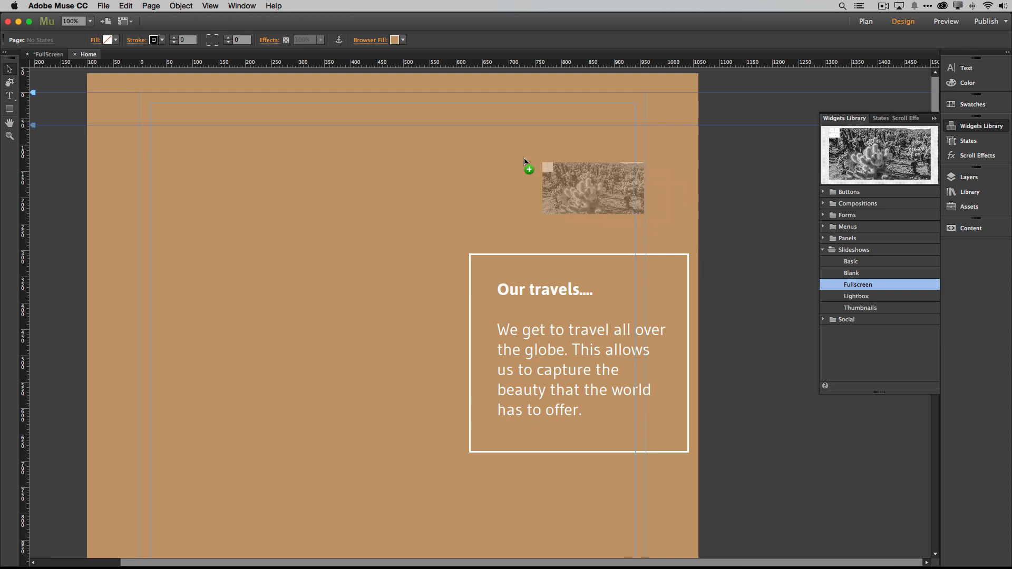
{"action": "left_click_drag", "start_coordinate": [592, 188], "coordinate": [393, 265]}
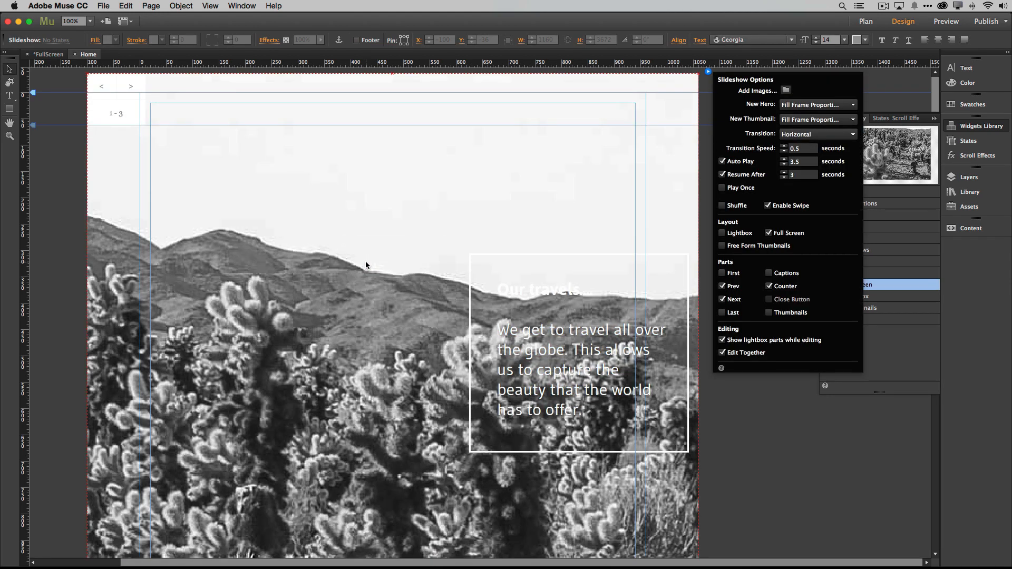
{"action": "mouse_move", "coordinate": [530, 380]}
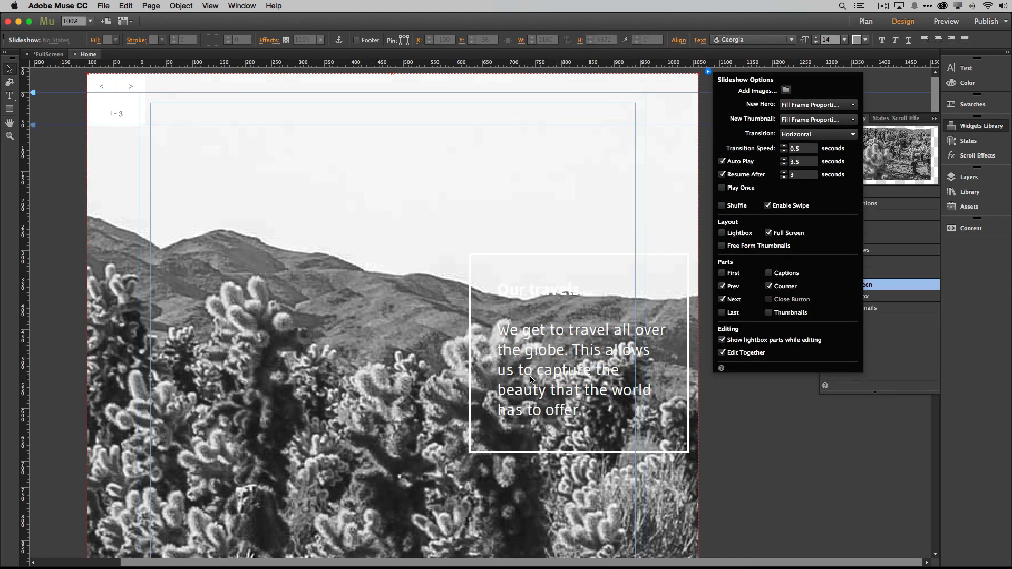
{"action": "mouse_move", "coordinate": [512, 358]}
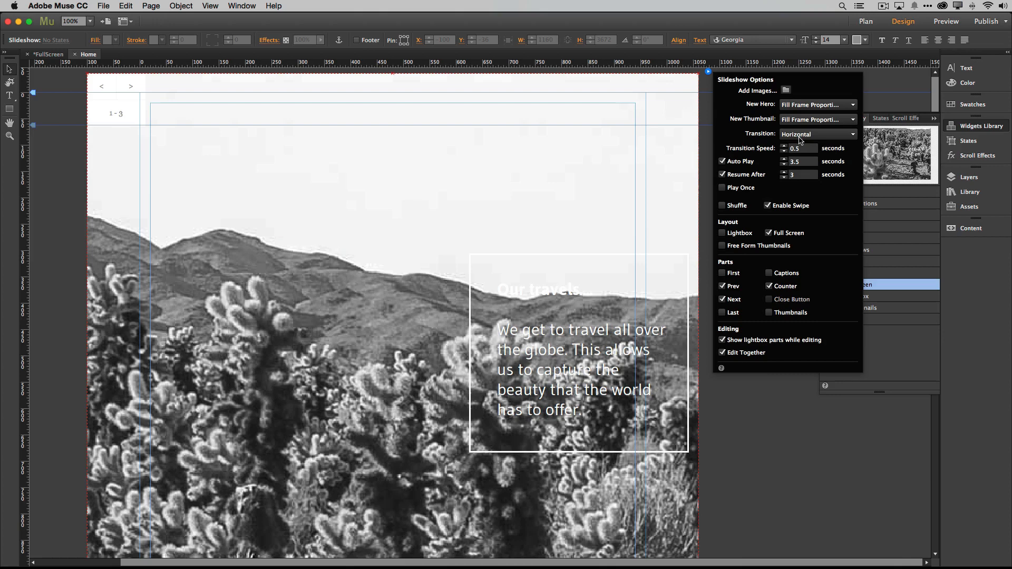
{"action": "mouse_move", "coordinate": [312, 372]}
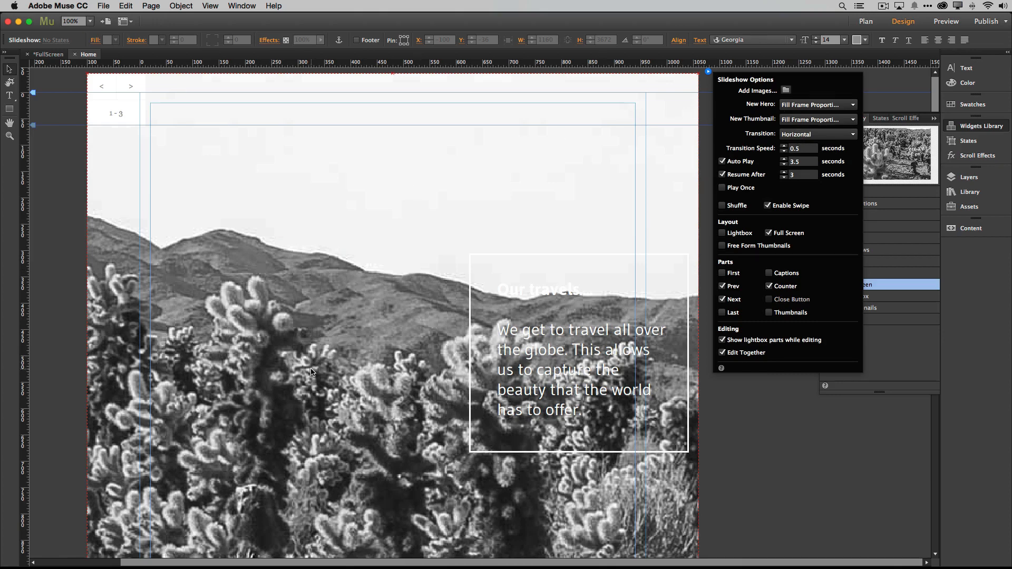
{"action": "mouse_move", "coordinate": [323, 361]}
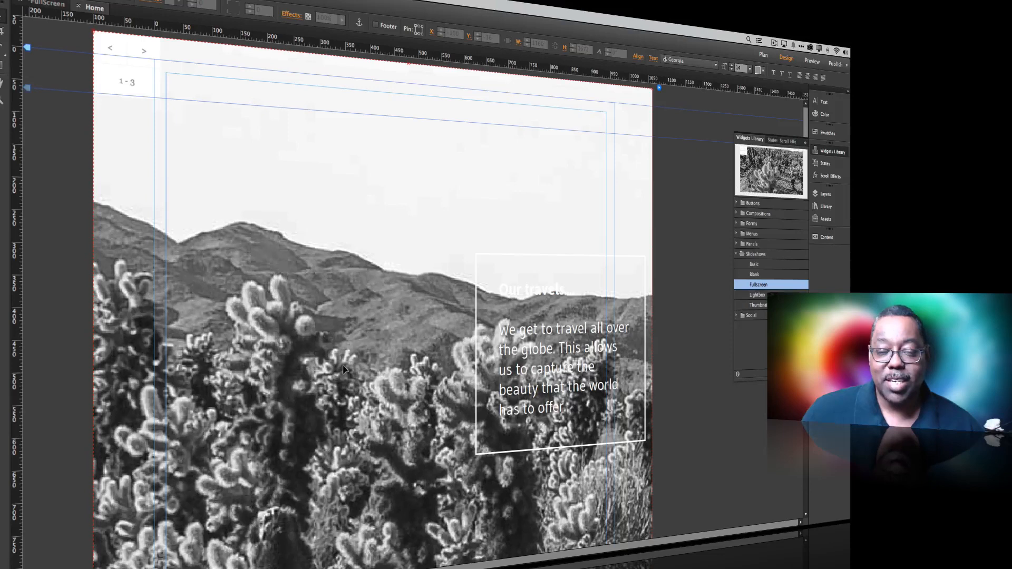
{"action": "mouse_move", "coordinate": [344, 370]}
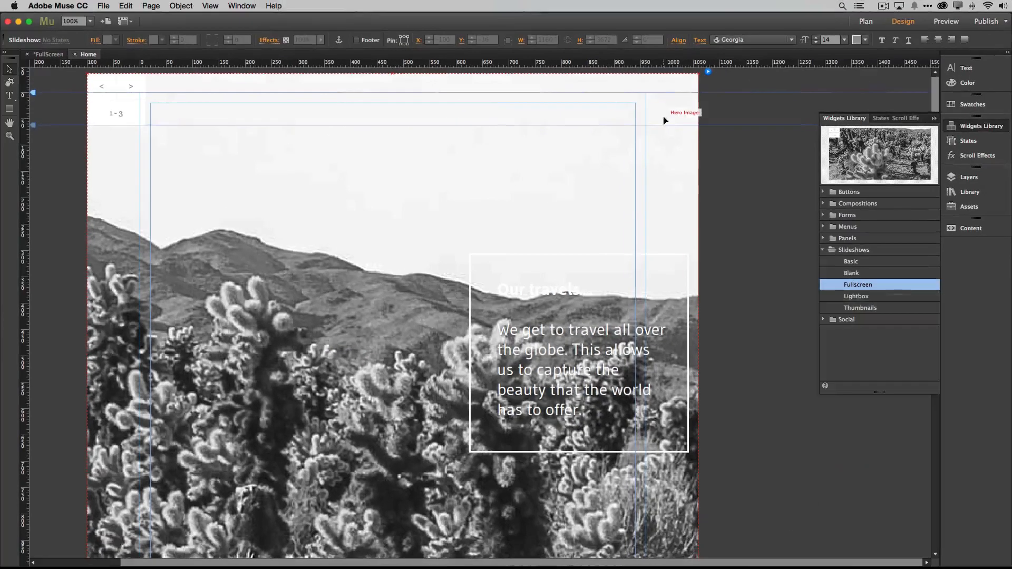
{"action": "left_click", "coordinate": [708, 73]}
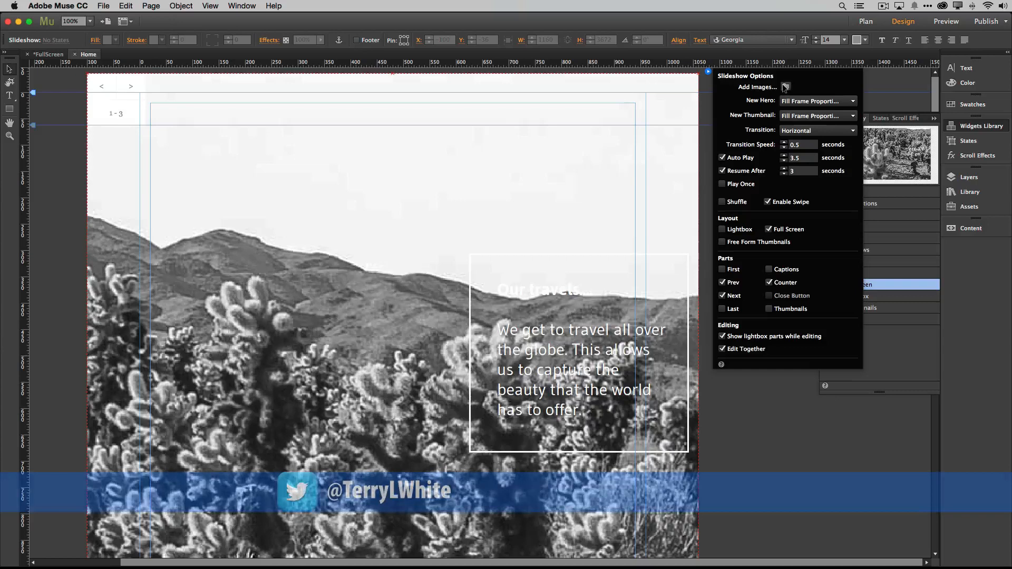
Add images 1.jpg to 3.jpg from the For MU Slideshow folder to the slideshow
{"action": "left_click", "coordinate": [785, 87]}
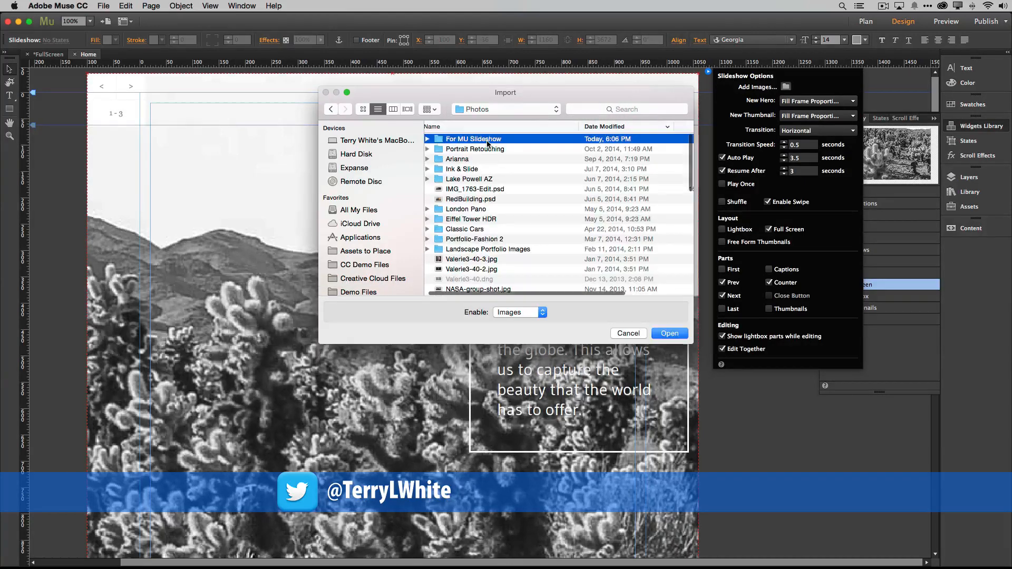
{"action": "double_click", "coordinate": [473, 139]}
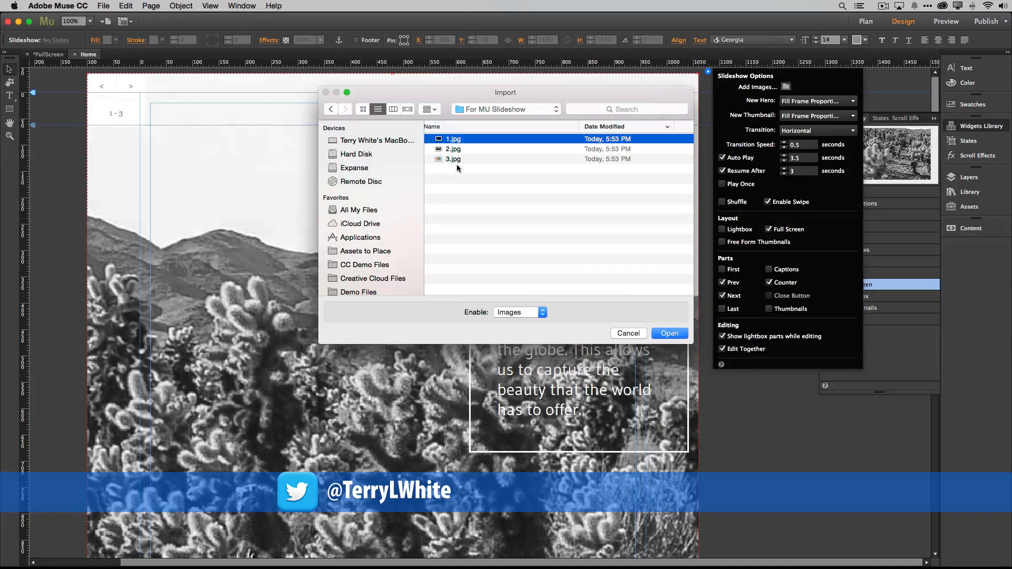
{"action": "left_click", "coordinate": [454, 160]}
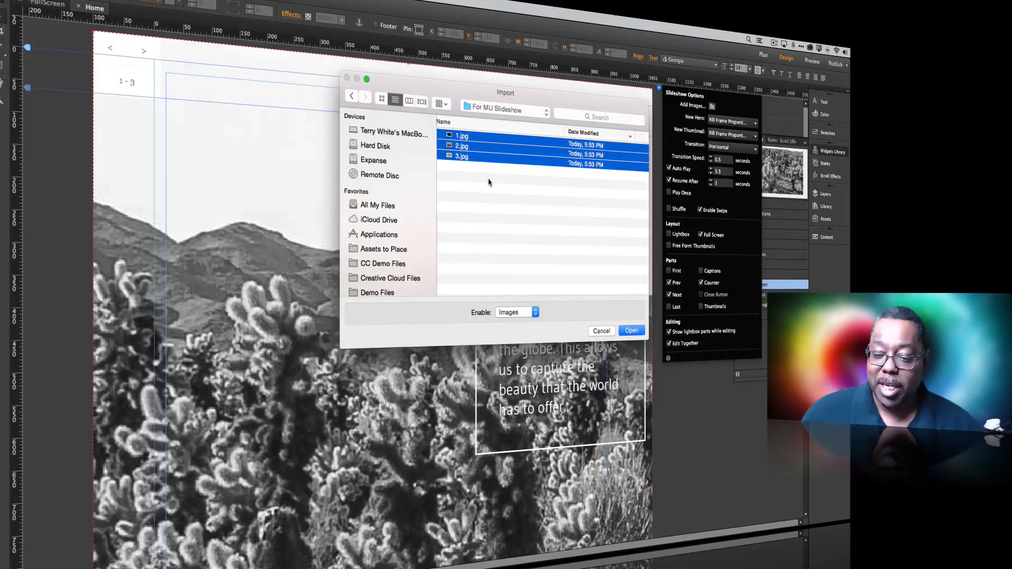
{"action": "left_click", "coordinate": [631, 330]}
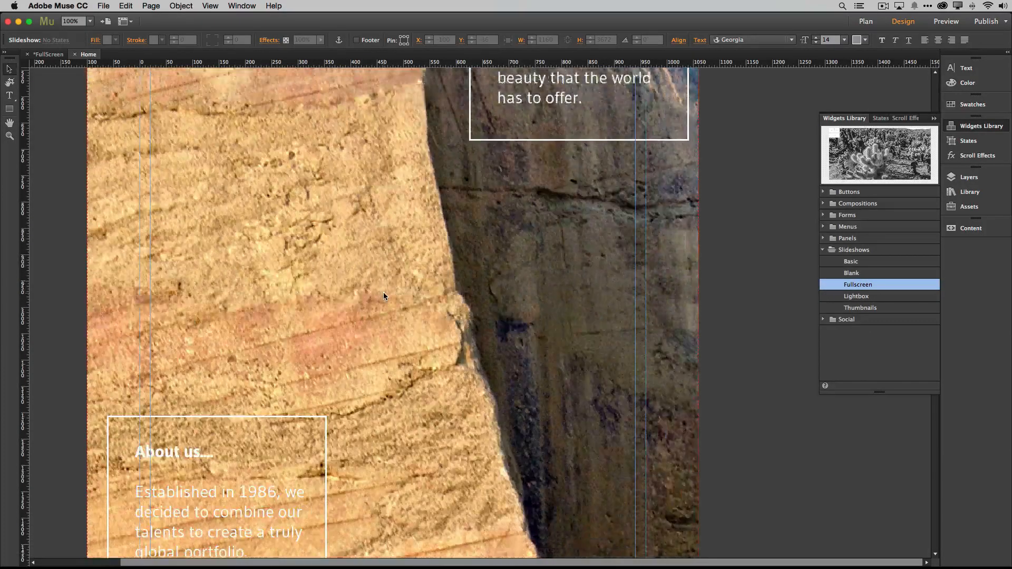
Scroll back up and reopen the slideshow's options panel
{"action": "scroll", "scroll_direction": "down", "scroll_amount": 3}
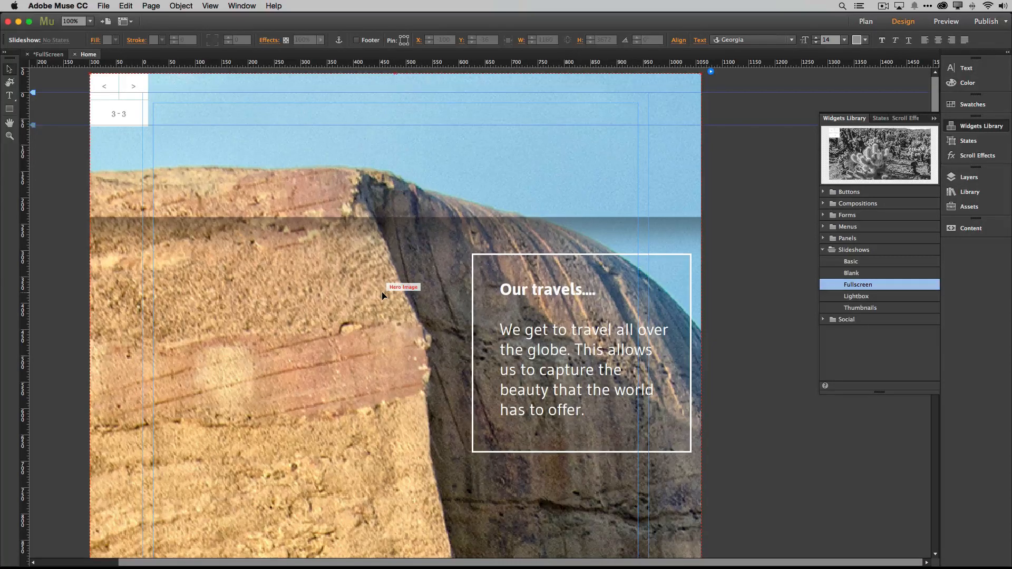
{"action": "mouse_move", "coordinate": [393, 272]}
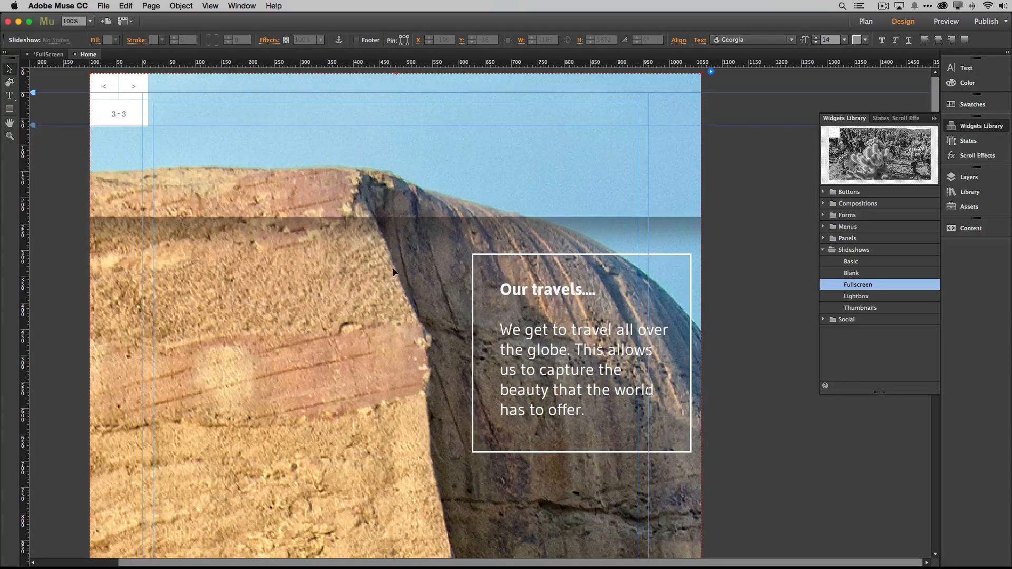
{"action": "mouse_move", "coordinate": [194, 222]}
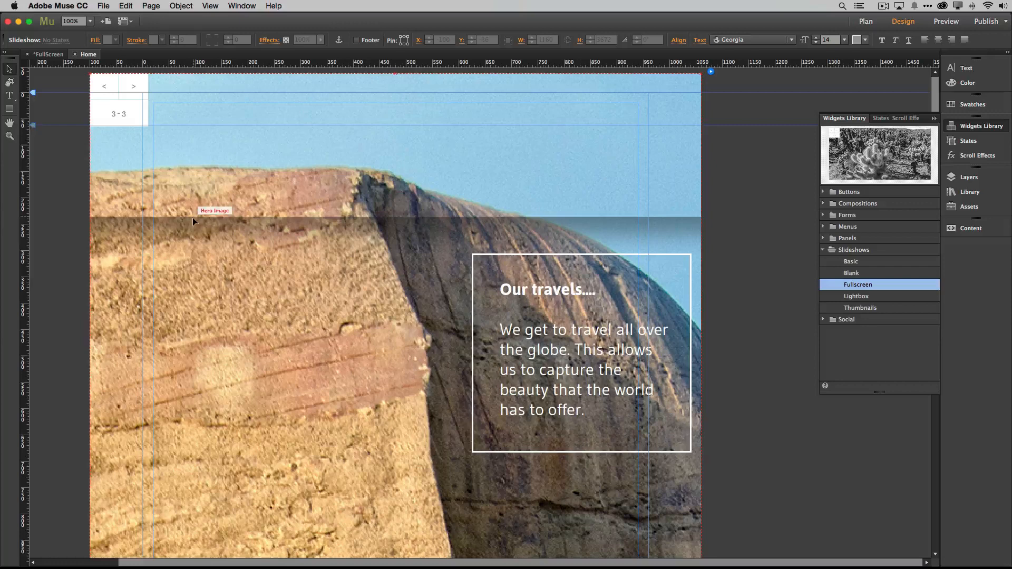
{"action": "mouse_move", "coordinate": [411, 234]}
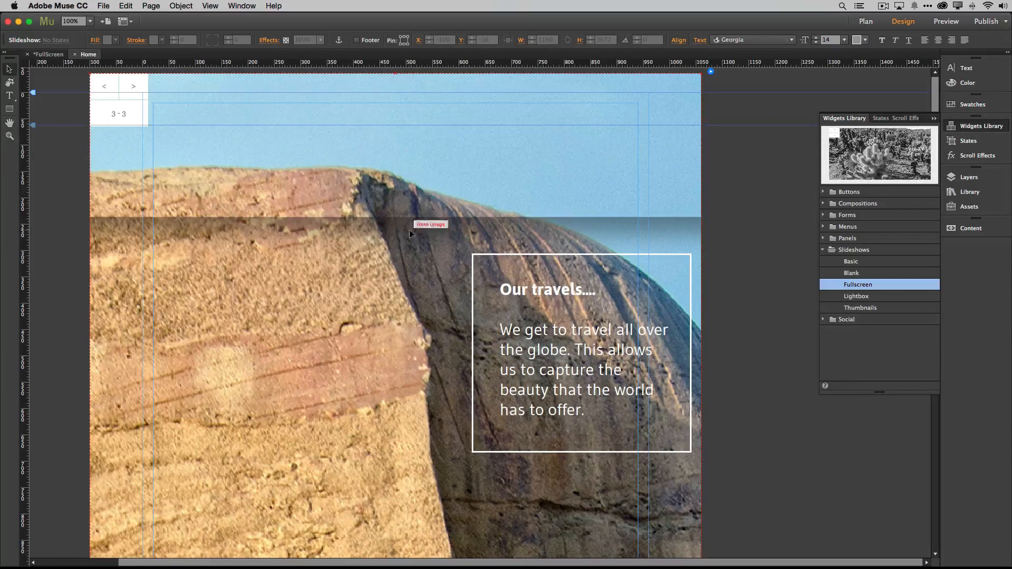
{"action": "mouse_move", "coordinate": [329, 238]}
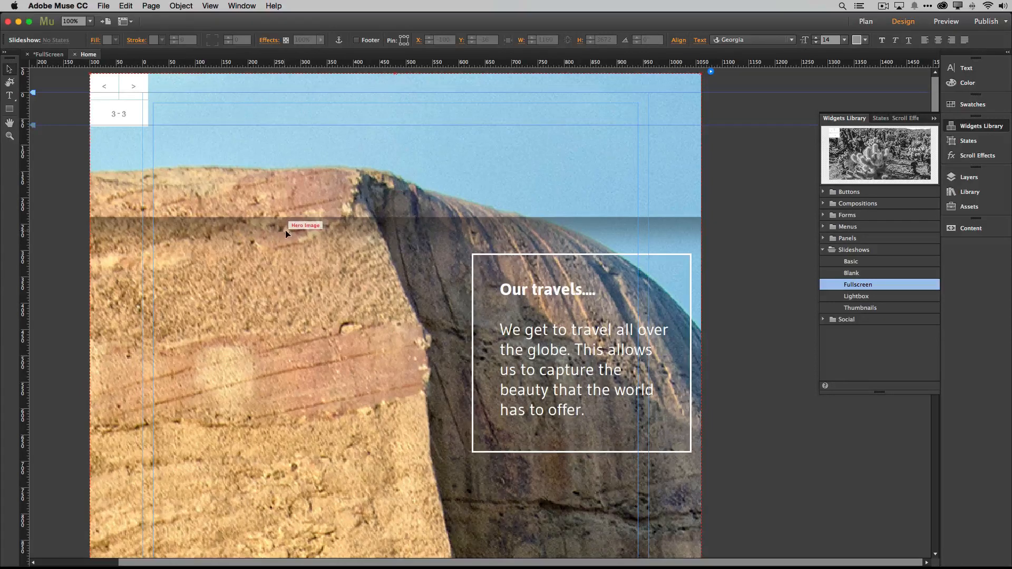
{"action": "mouse_move", "coordinate": [254, 224]}
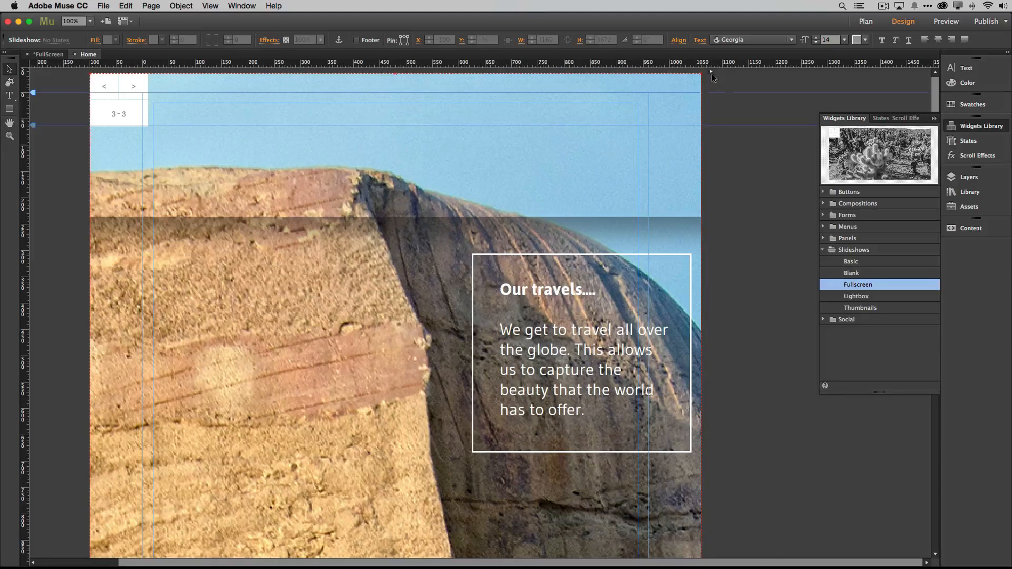
{"action": "left_click", "coordinate": [711, 71]}
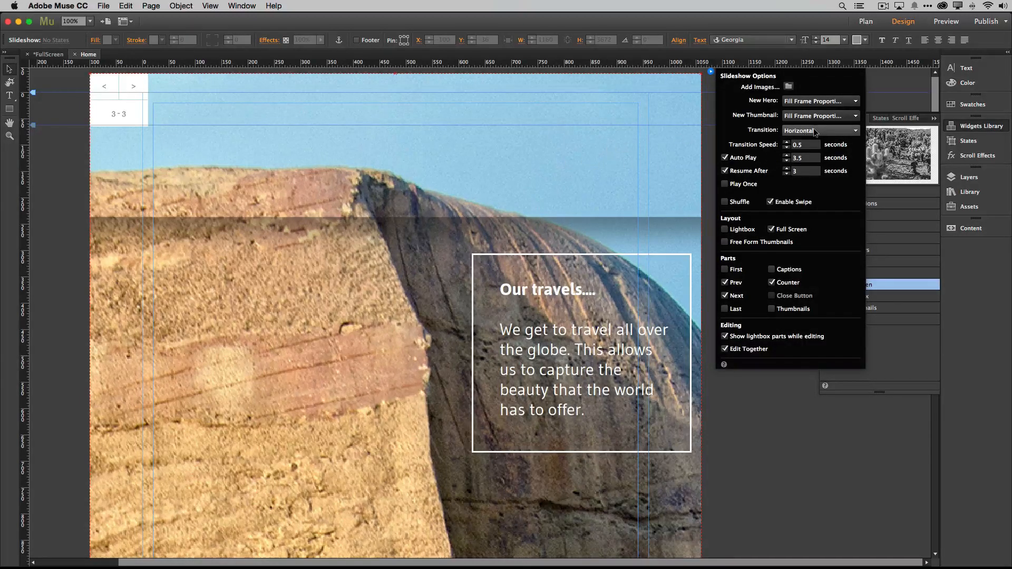
Set Fade transition at speed 1, disable Auto Play, and hide Prev, Next and Counter
{"action": "left_click", "coordinate": [820, 131]}
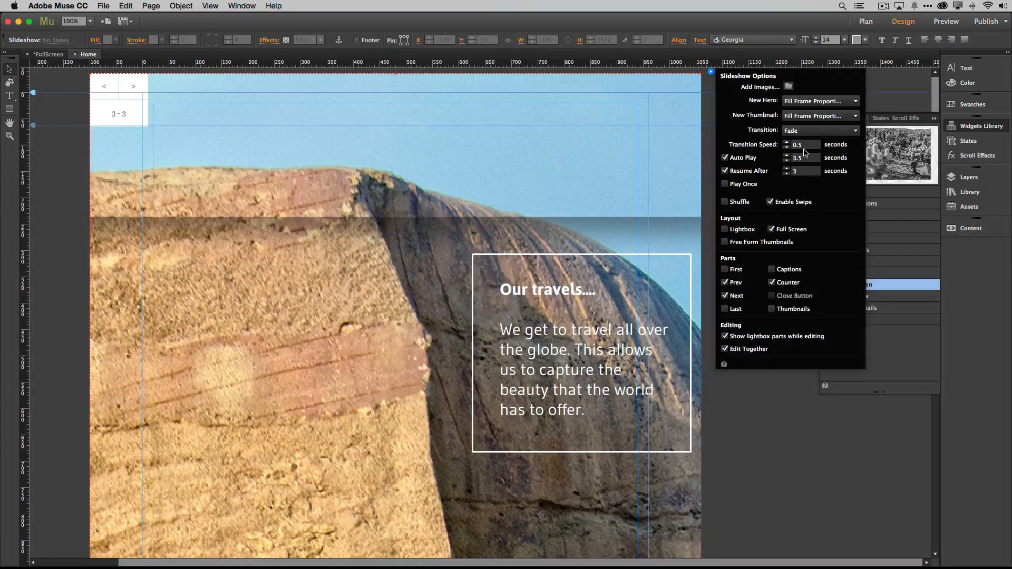
{"action": "left_click", "coordinate": [787, 147]}
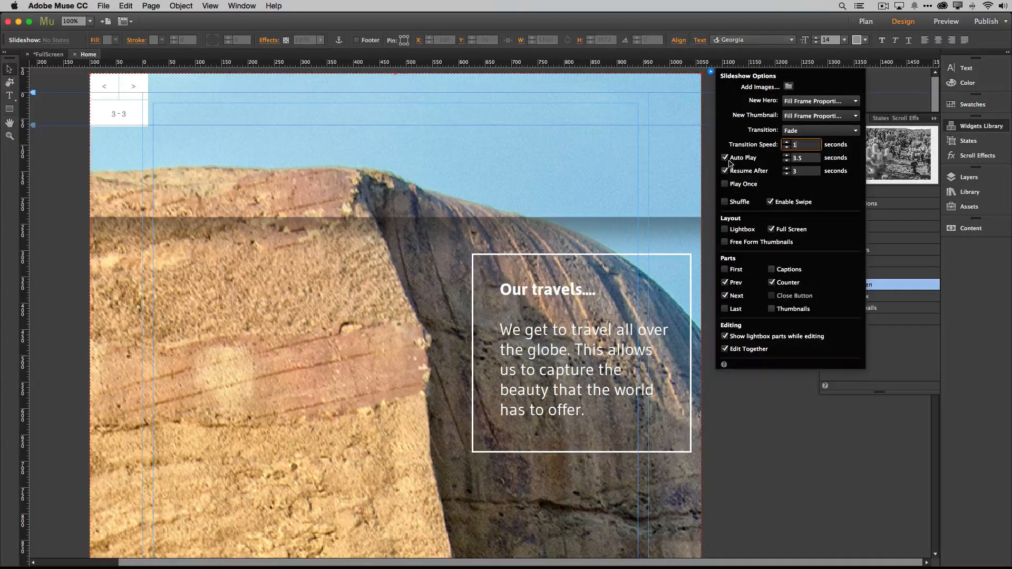
{"action": "left_click", "coordinate": [725, 157]}
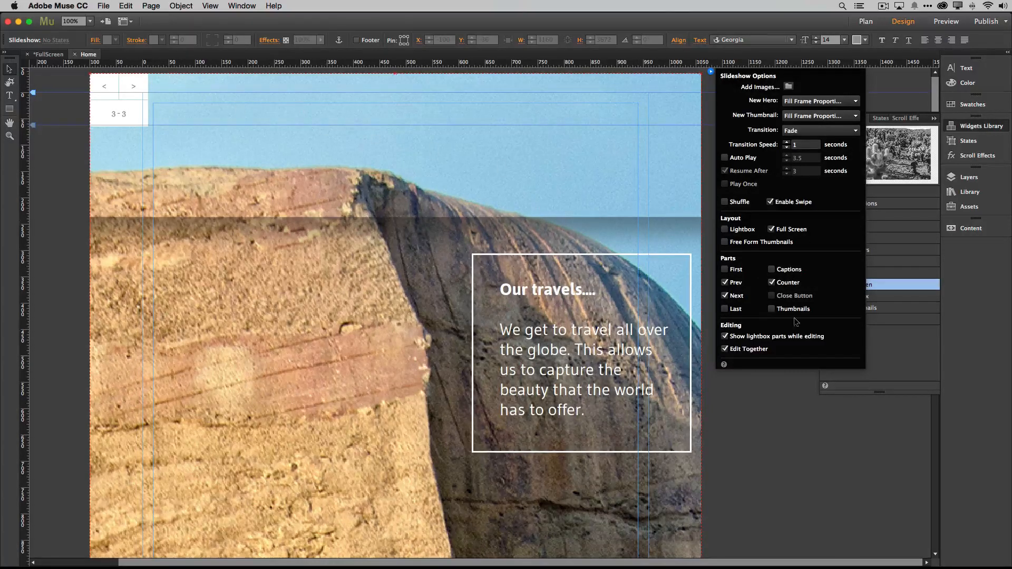
{"action": "left_click", "coordinate": [726, 282]}
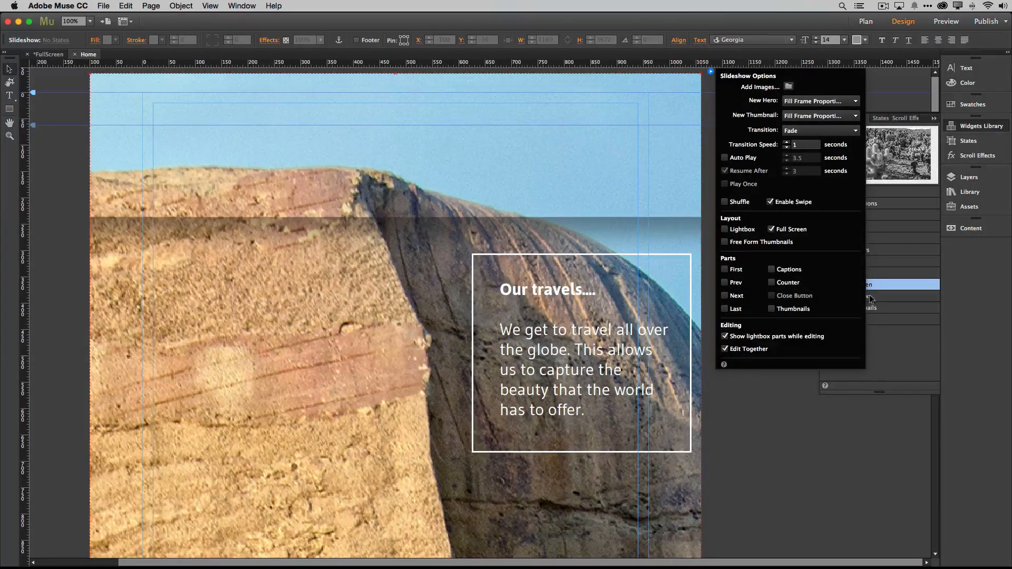
{"action": "left_click", "coordinate": [981, 155]}
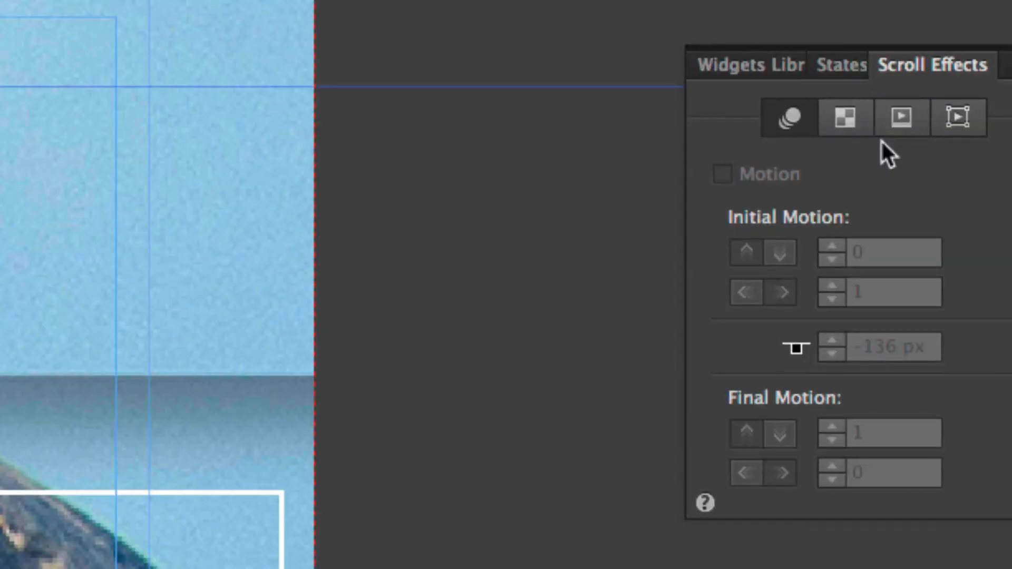
{"action": "mouse_move", "coordinate": [788, 118]}
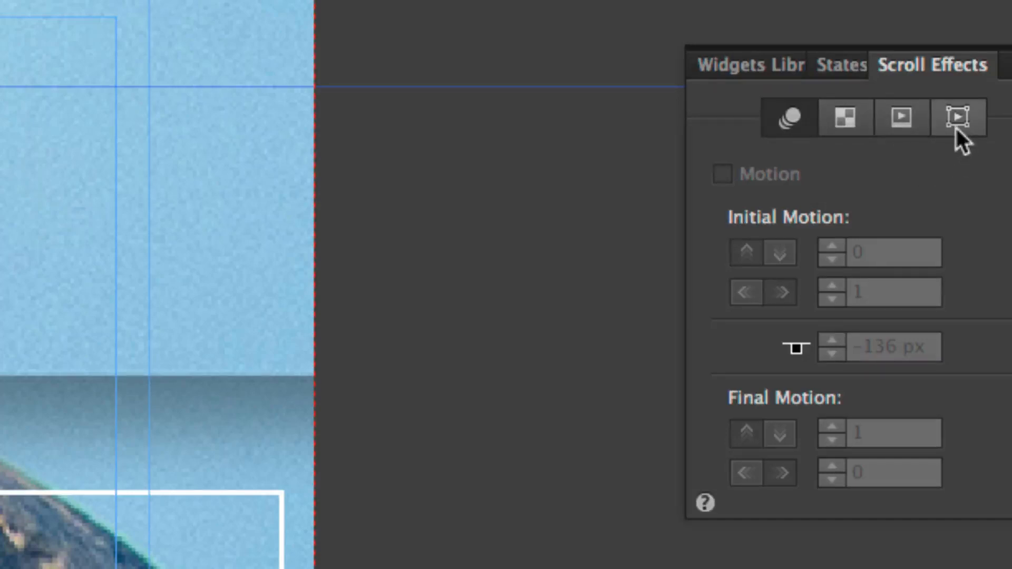
Enable the slideshow scroll effect set to switch slides every 1000 px
{"action": "left_click", "coordinate": [902, 117]}
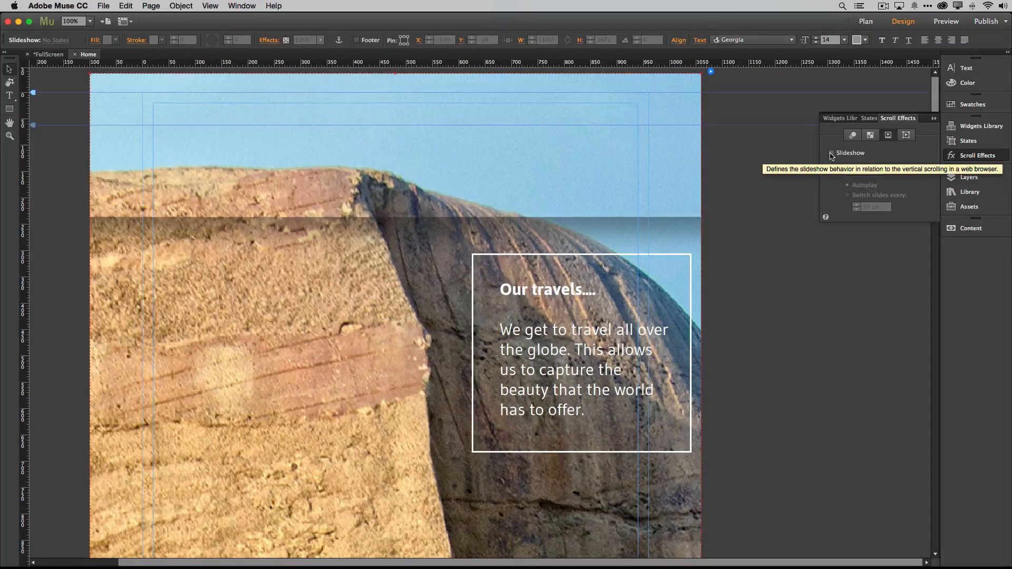
{"action": "left_click", "coordinate": [832, 153]}
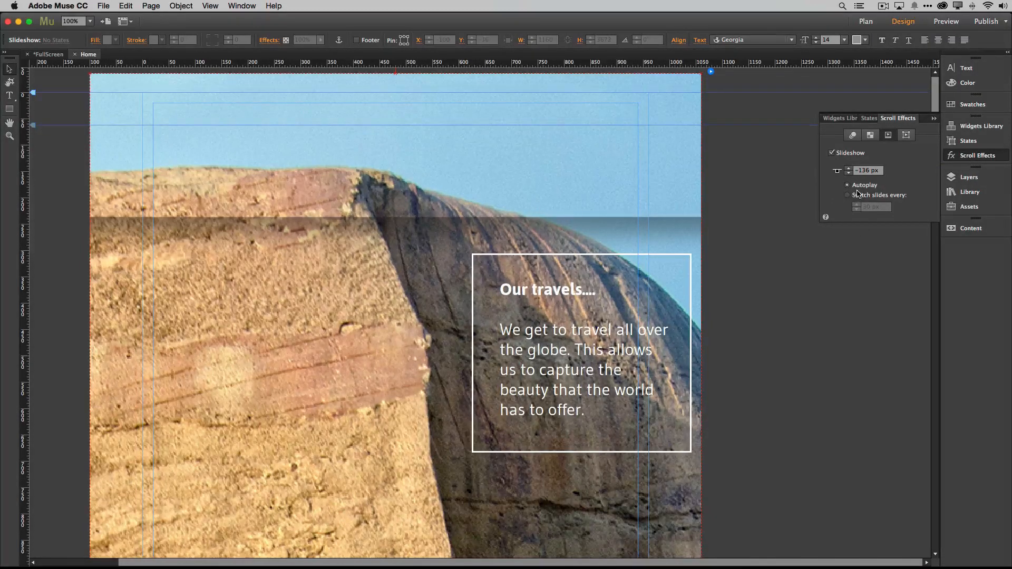
{"action": "left_click", "coordinate": [848, 195]}
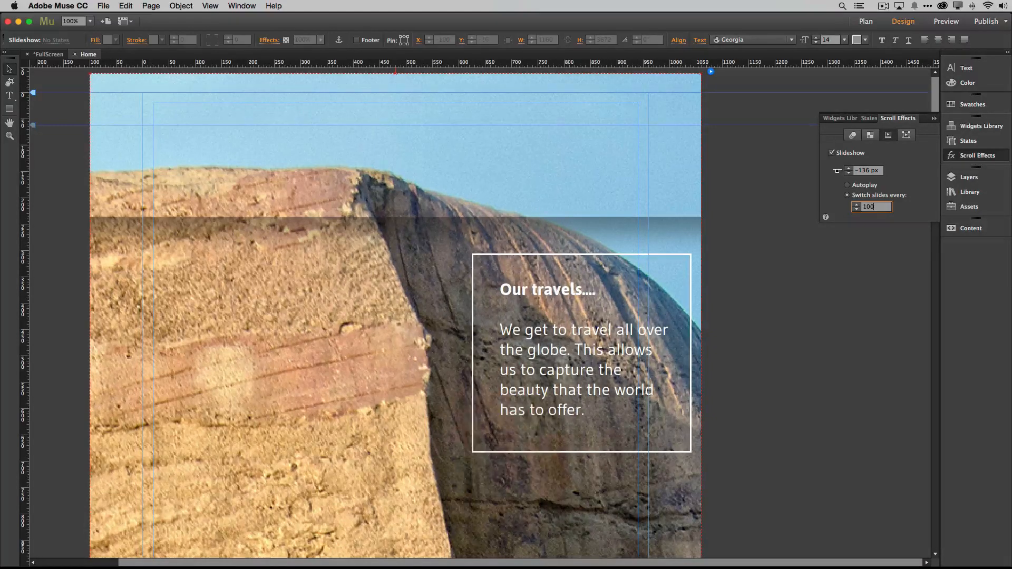
{"action": "type", "text": "1000"}
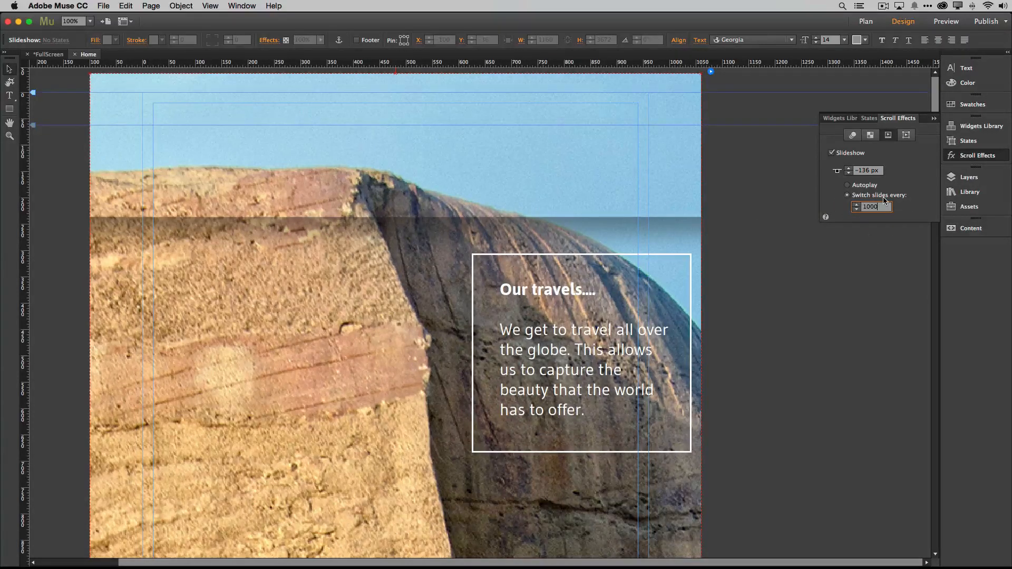
{"action": "mouse_move", "coordinate": [878, 195]}
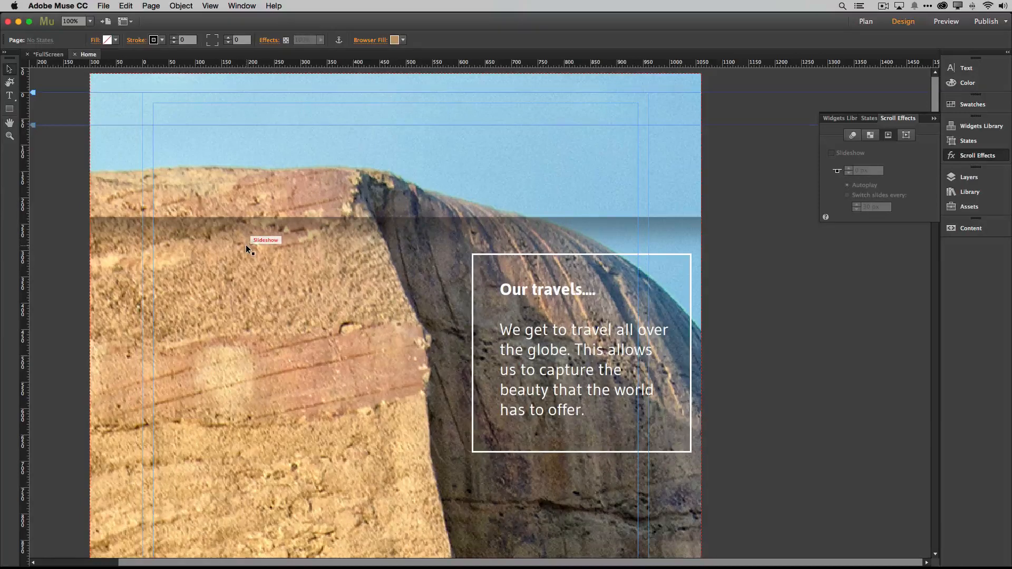
Preview the Home page in the browser via File > Preview Page in Browser
{"action": "left_click", "coordinate": [103, 7]}
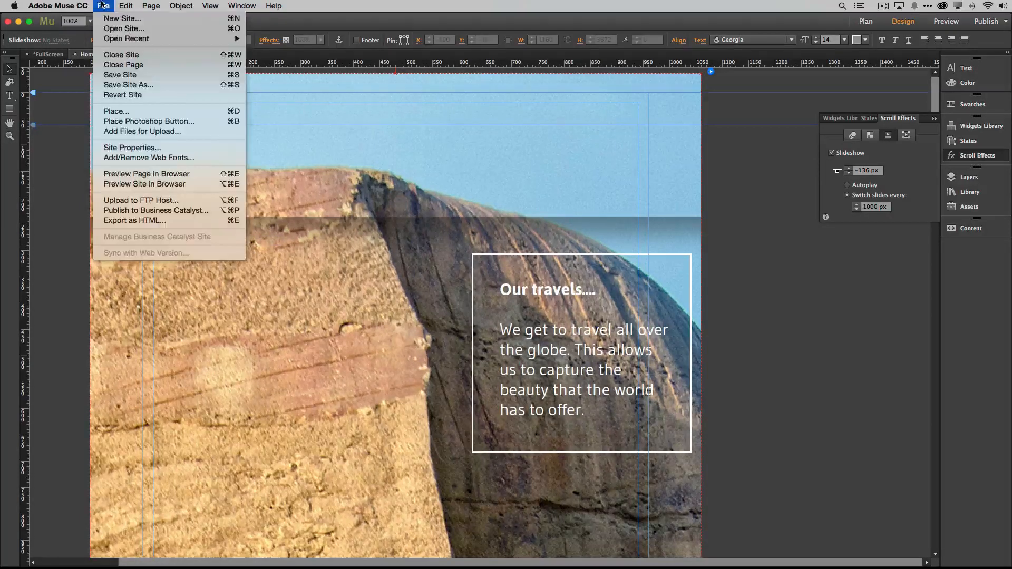
{"action": "mouse_move", "coordinate": [147, 174]}
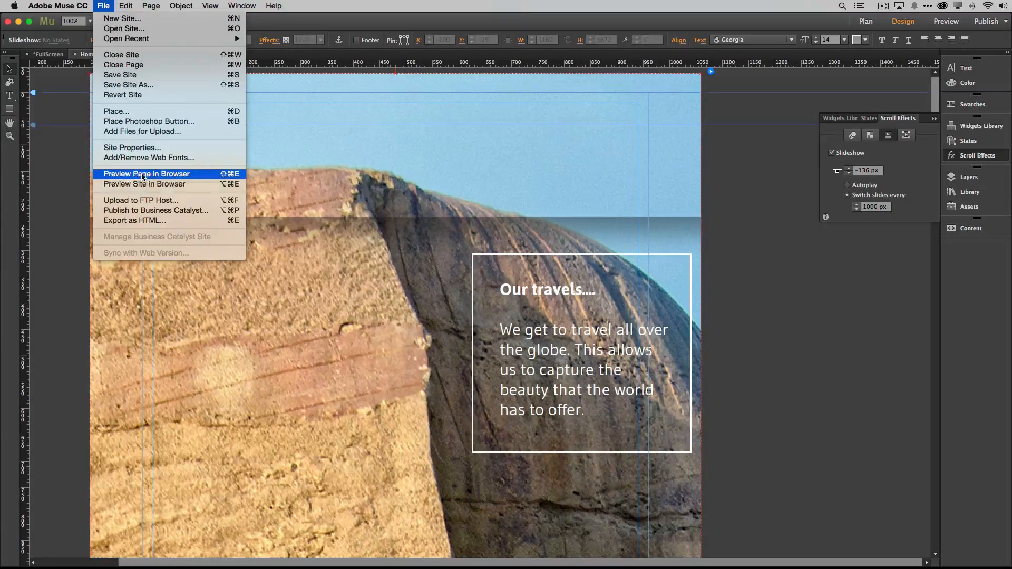
{"action": "left_click", "coordinate": [147, 174]}
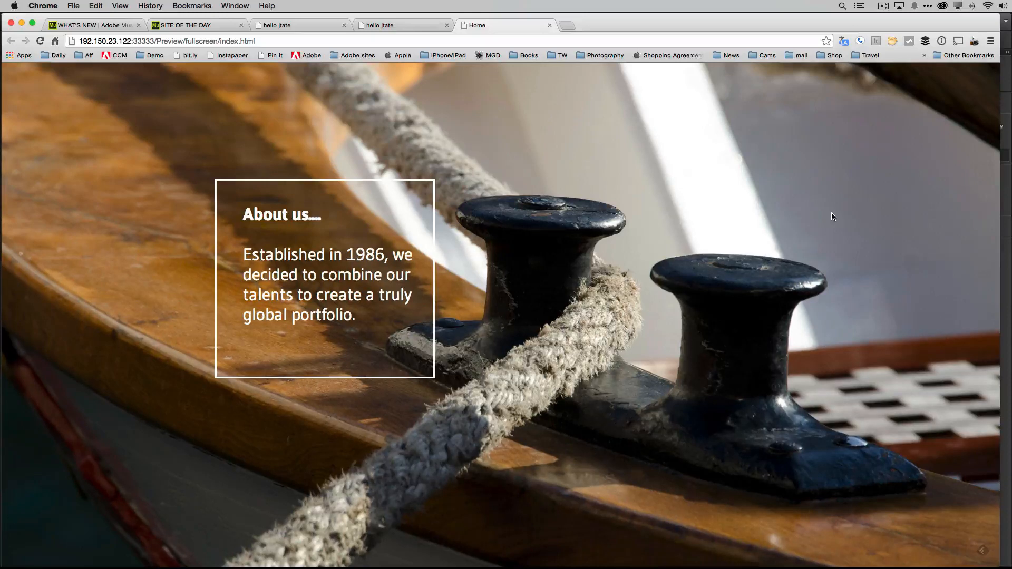
Scroll down the Chrome preview to watch the slideshow advance to the lit-tower night slide
{"action": "scroll", "scroll_direction": "down", "scroll_amount": 3}
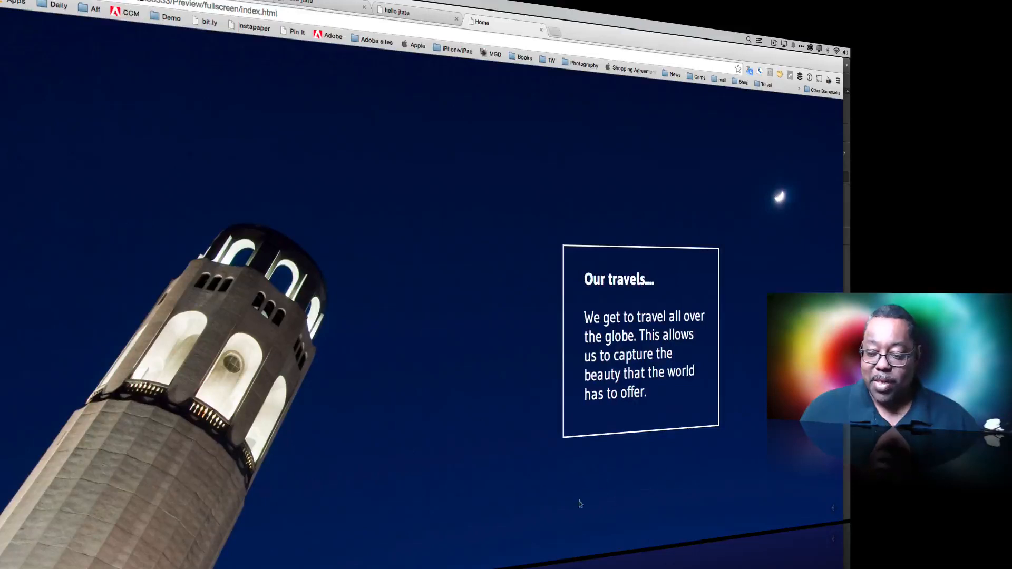
{"action": "mouse_move", "coordinate": [666, 212]}
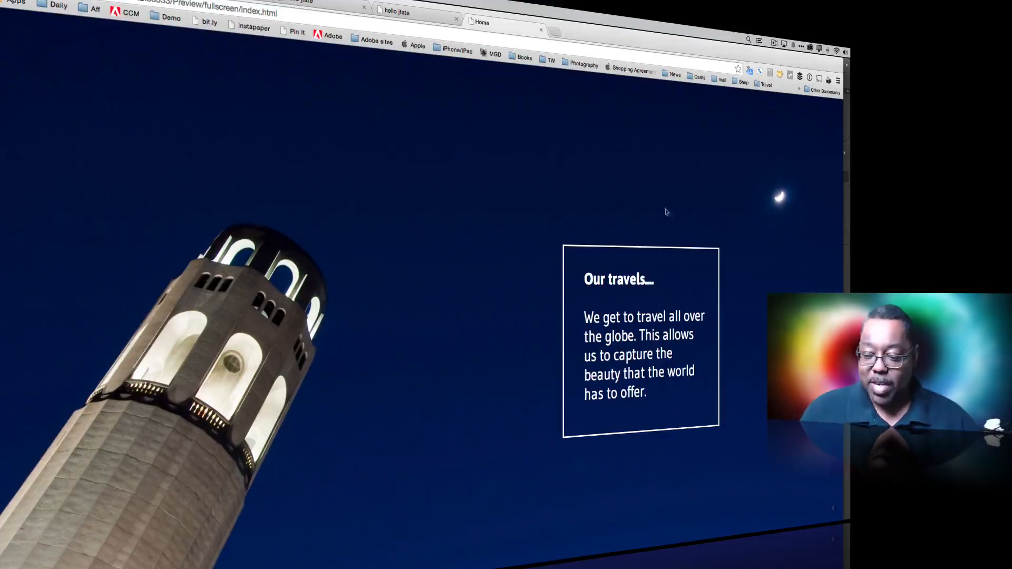